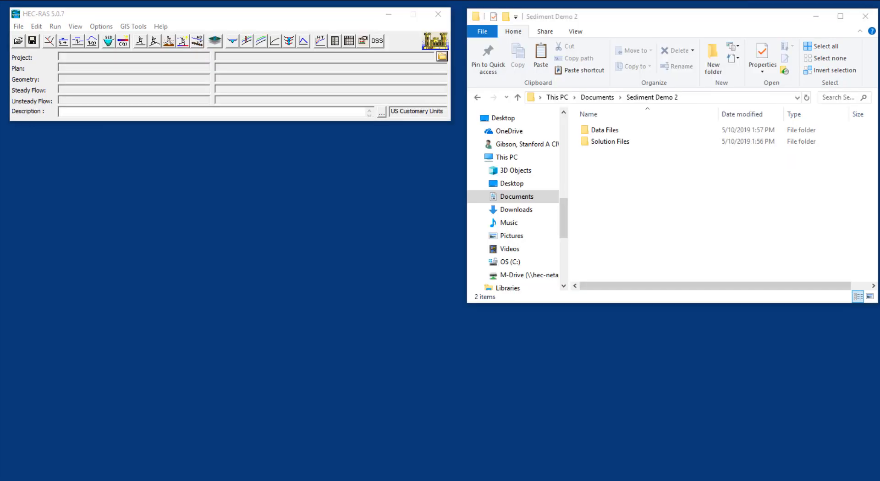
{"action": "mouse_move", "coordinate": [643, 104]}
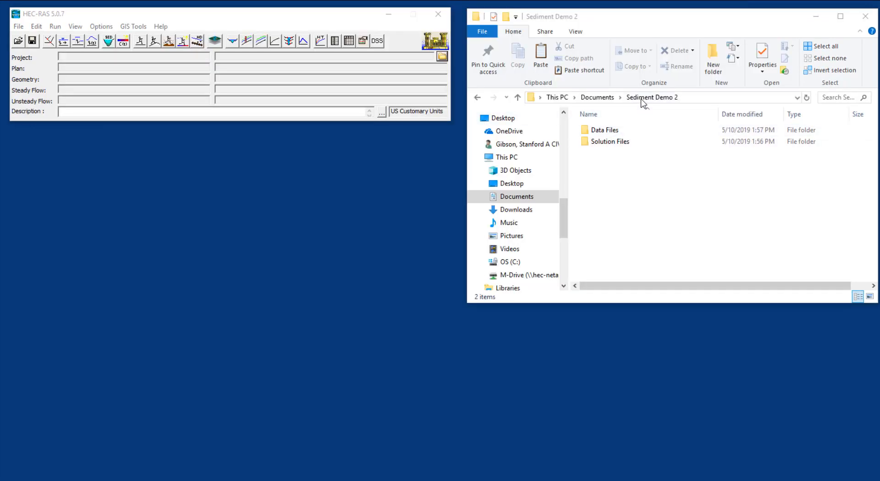
Step: Open the Data Files folder under Documents > Sediment Demo 2 in File Explorer
{"action": "left_click", "coordinate": [610, 140]}
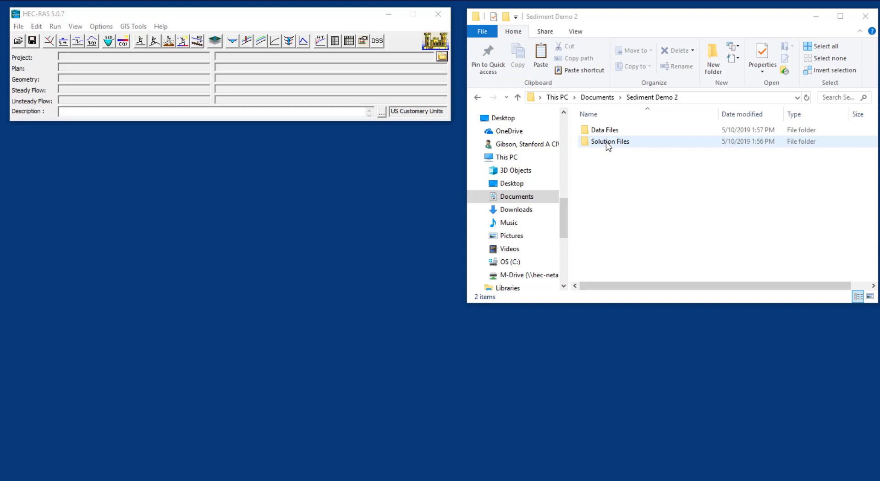
{"action": "left_click", "coordinate": [605, 129]}
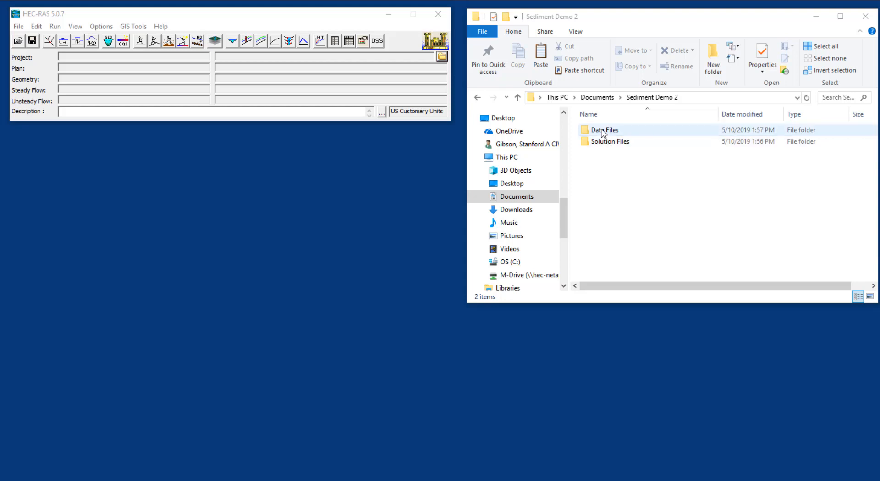
{"action": "double_click", "coordinate": [606, 130]}
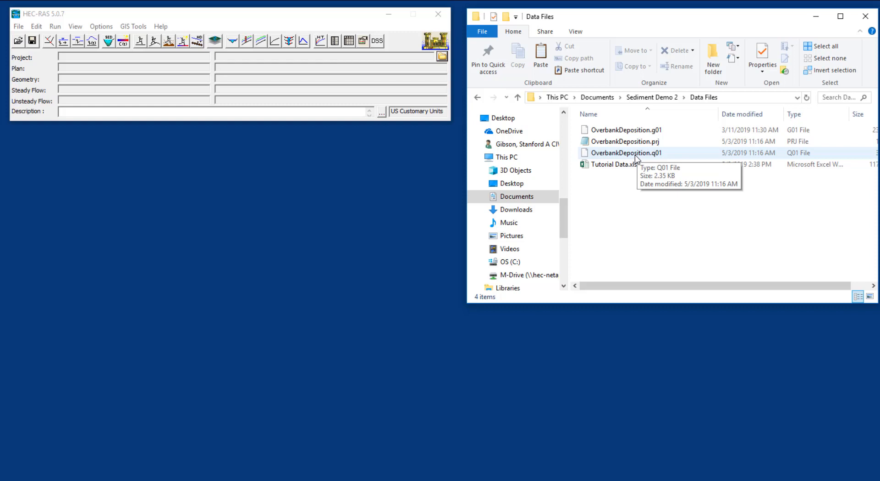
{"action": "mouse_move", "coordinate": [617, 176]}
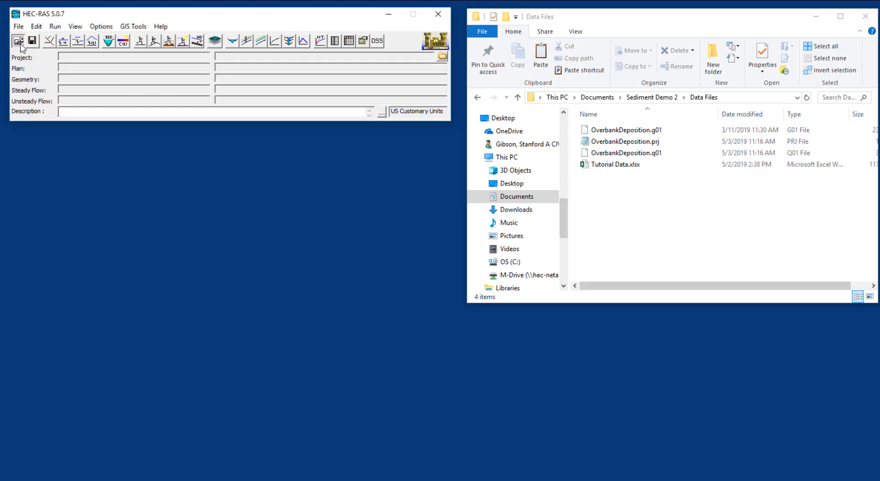
Step: Load the Overbank Deposition Method project from Sediment Demo 2 > Data Files
{"action": "left_click", "coordinate": [19, 41]}
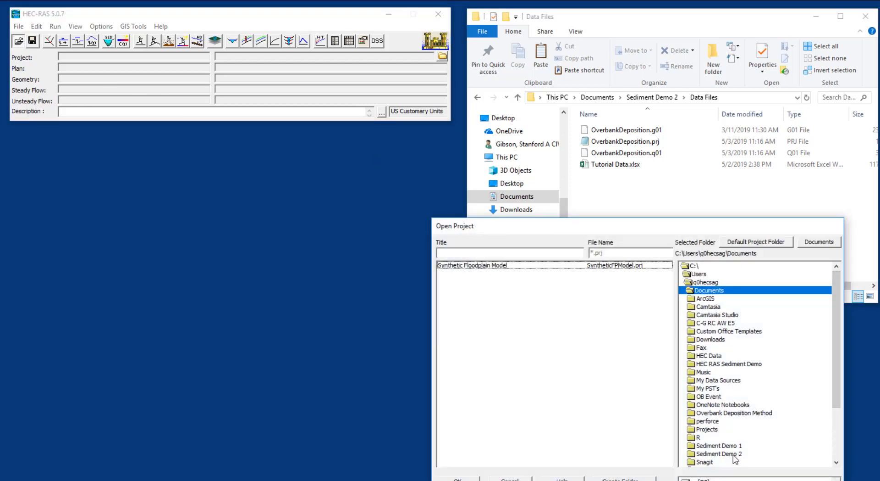
{"action": "double_click", "coordinate": [720, 454]}
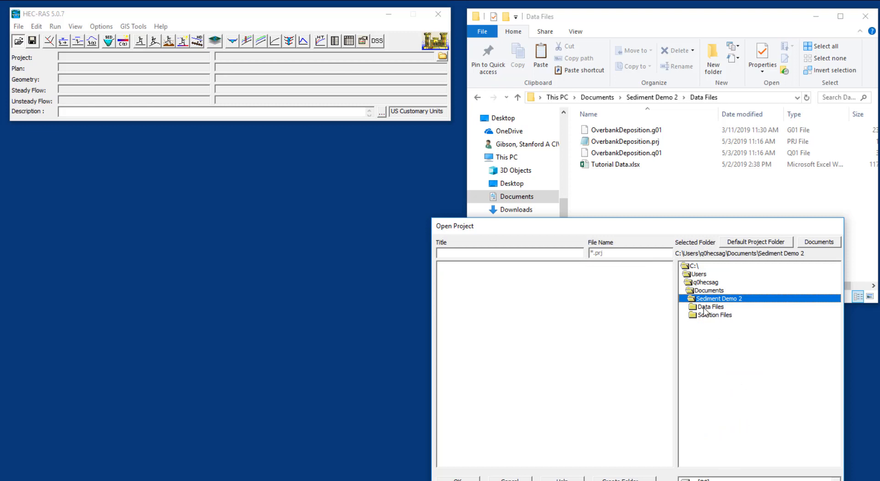
{"action": "double_click", "coordinate": [710, 307]}
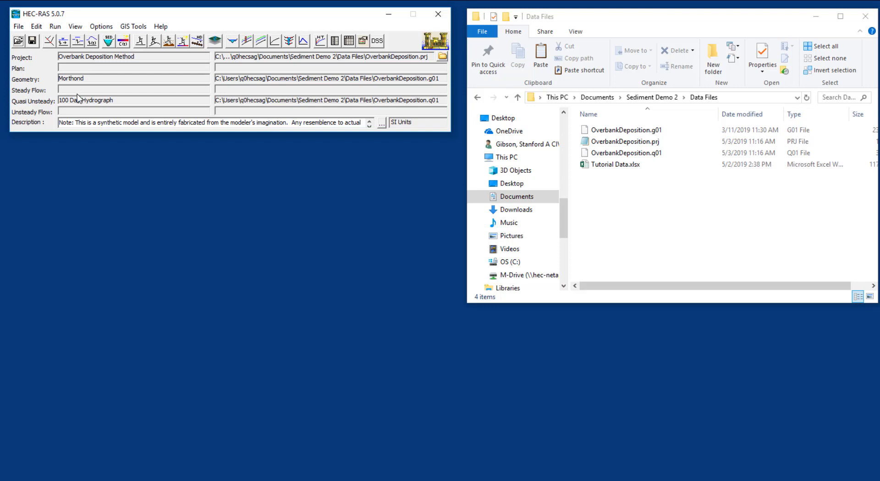
{"action": "mouse_move", "coordinate": [83, 105]}
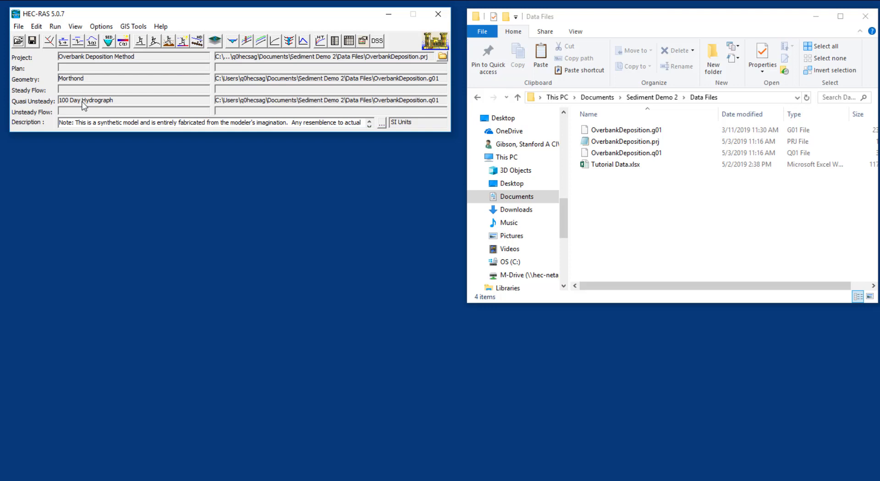
{"action": "mouse_move", "coordinate": [35, 26]}
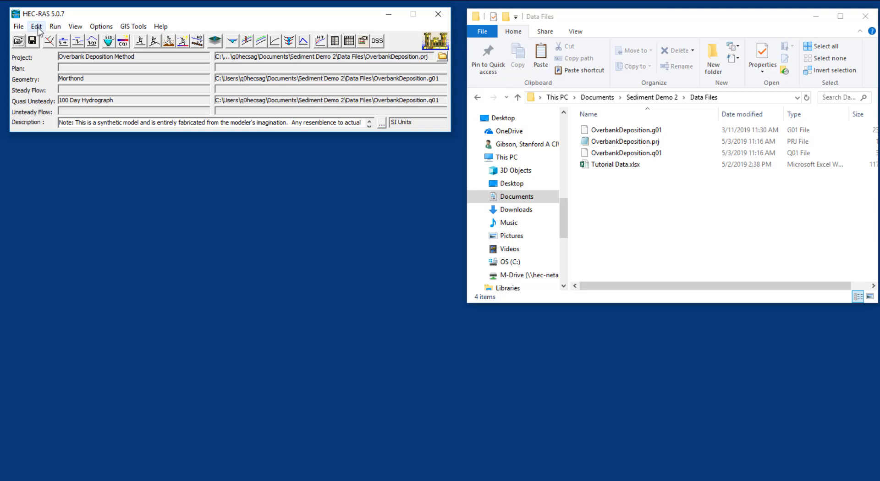
Step: Bring up the Sediment Data editor listing the 21 Morthond cross sections
{"action": "left_click", "coordinate": [36, 26]}
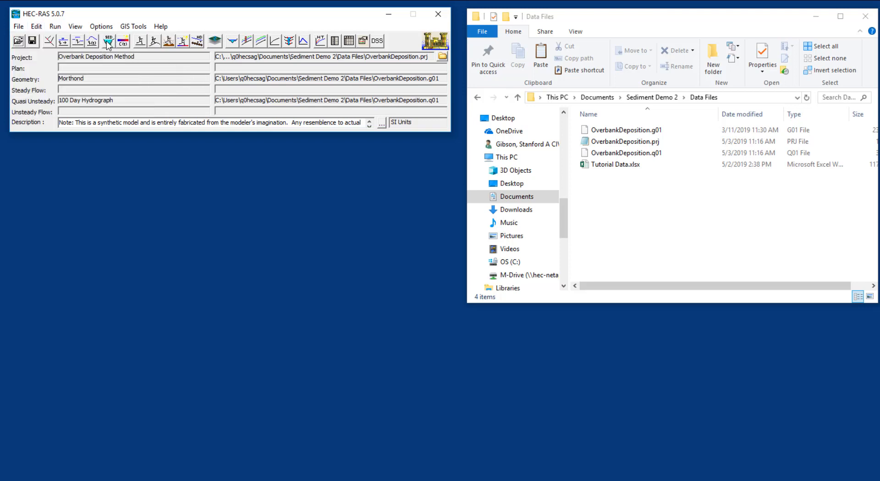
{"action": "left_click", "coordinate": [107, 41]}
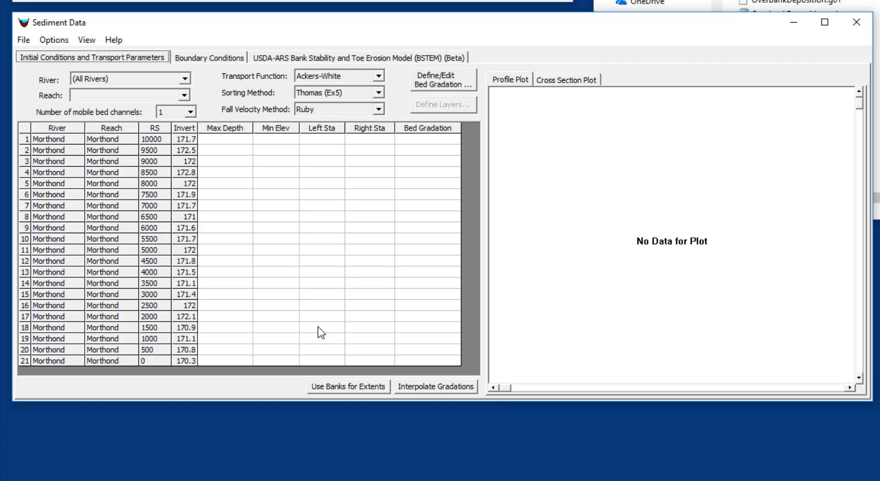
{"action": "mouse_move", "coordinate": [116, 73]}
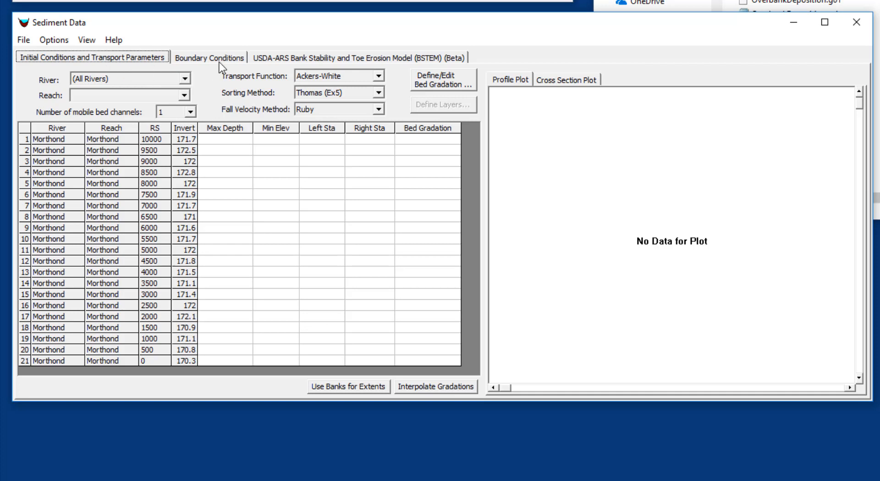
{"action": "mouse_move", "coordinate": [297, 64]}
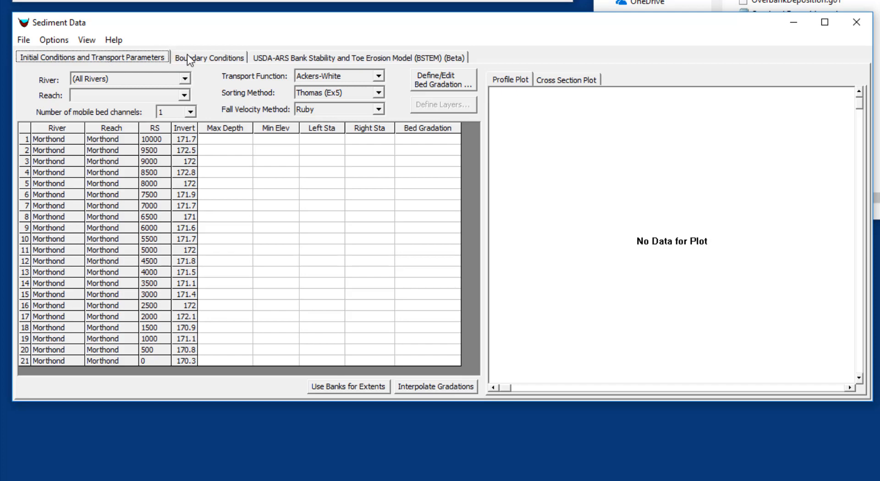
Step: View the Boundary Conditions listing (station 10000), then return to Initial Conditions
{"action": "left_click", "coordinate": [210, 57]}
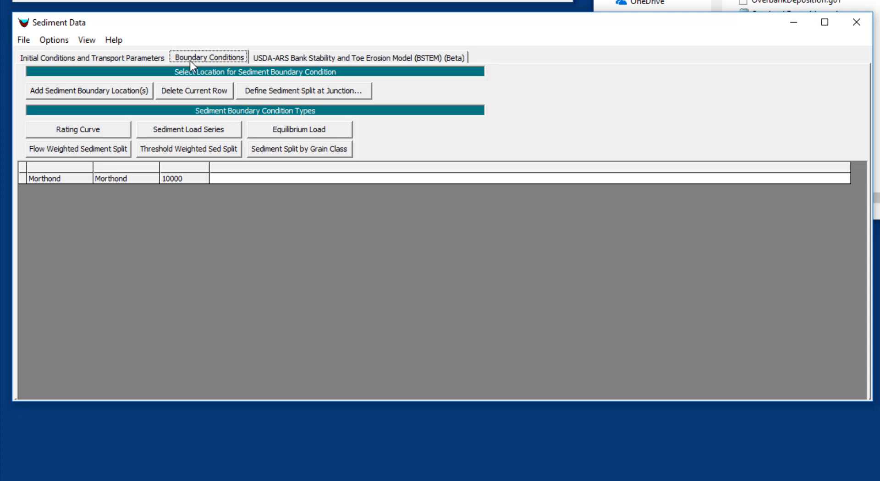
{"action": "mouse_move", "coordinate": [143, 62]}
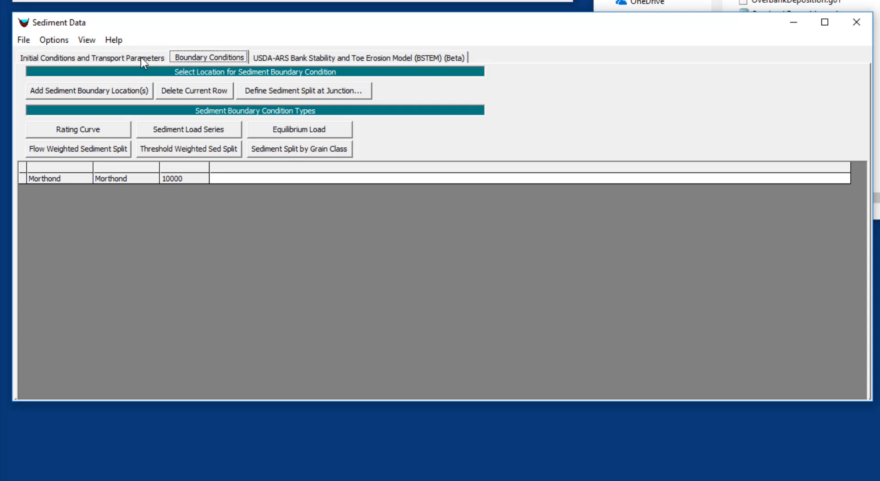
{"action": "left_click", "coordinate": [91, 57]}
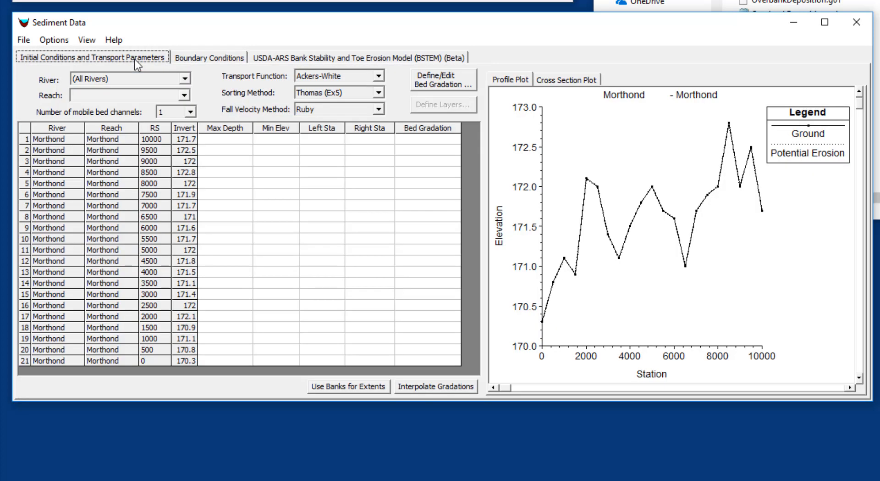
Step: Switch to the cross-section plot and show river station 10000 beside the table
{"action": "left_click", "coordinate": [225, 150]}
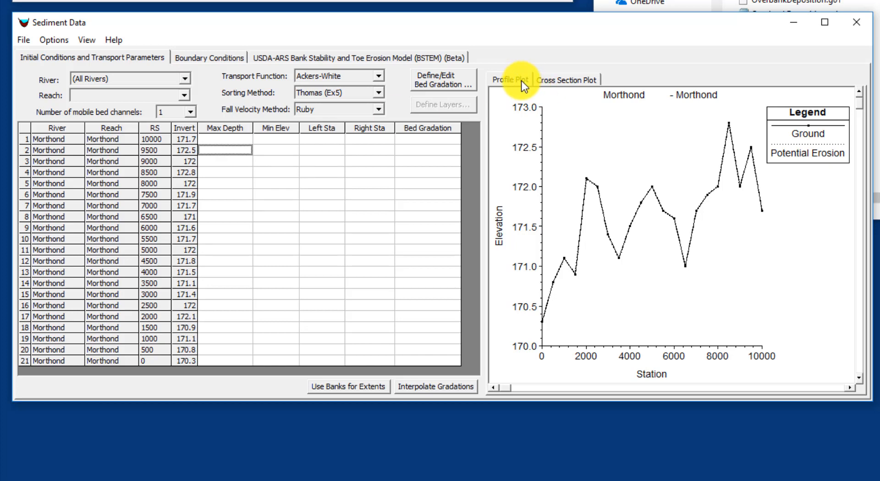
{"action": "mouse_move", "coordinate": [564, 84]}
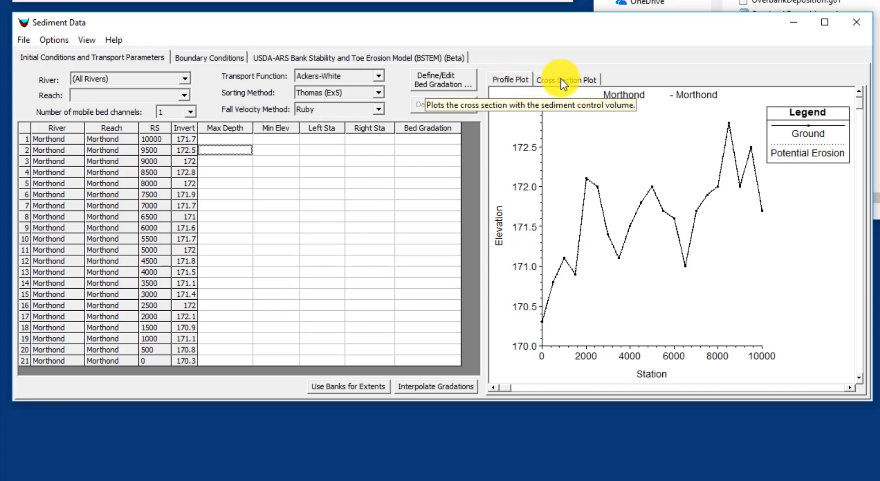
{"action": "left_click", "coordinate": [569, 79]}
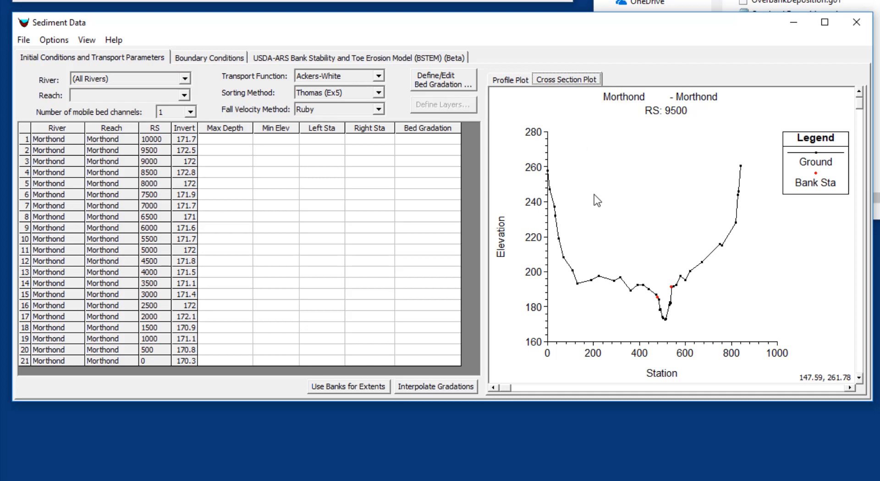
{"action": "left_click", "coordinate": [225, 139]}
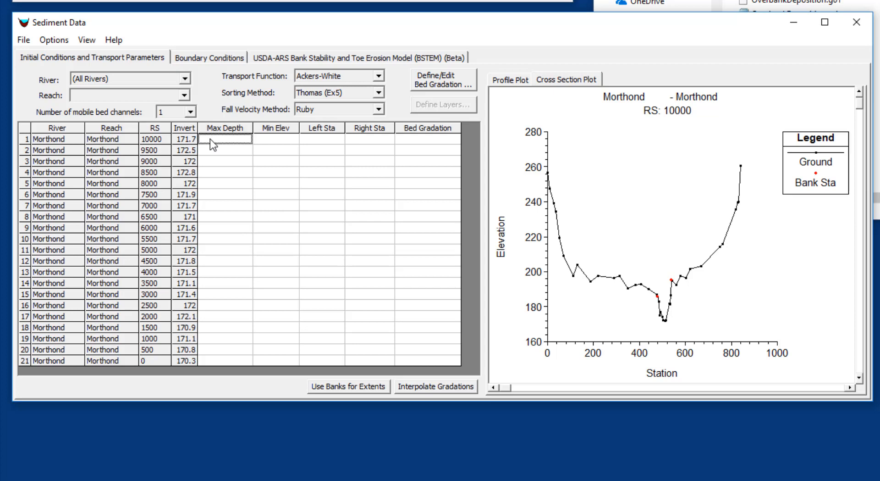
{"action": "left_click", "coordinate": [275, 139]}
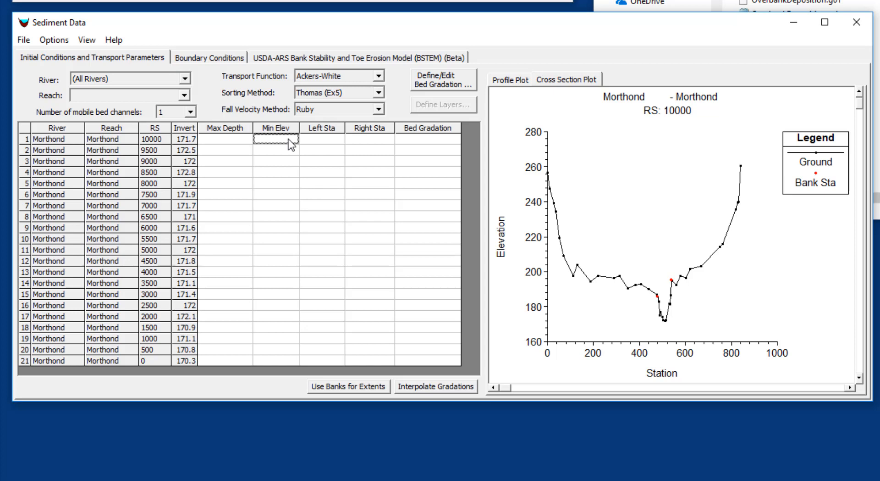
{"action": "left_click", "coordinate": [223, 139]}
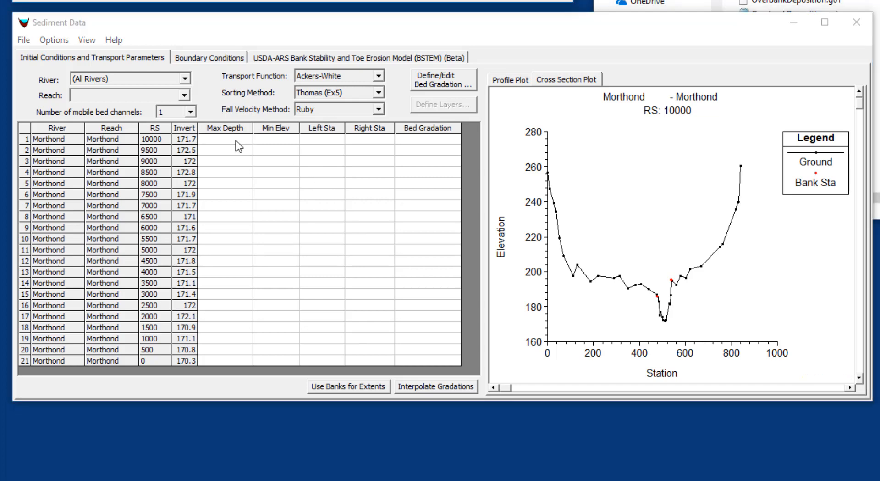
Step: Enter Max Depth 5 at station 10000 and fill it down all 21 cross sections
{"action": "left_click", "coordinate": [224, 139]}
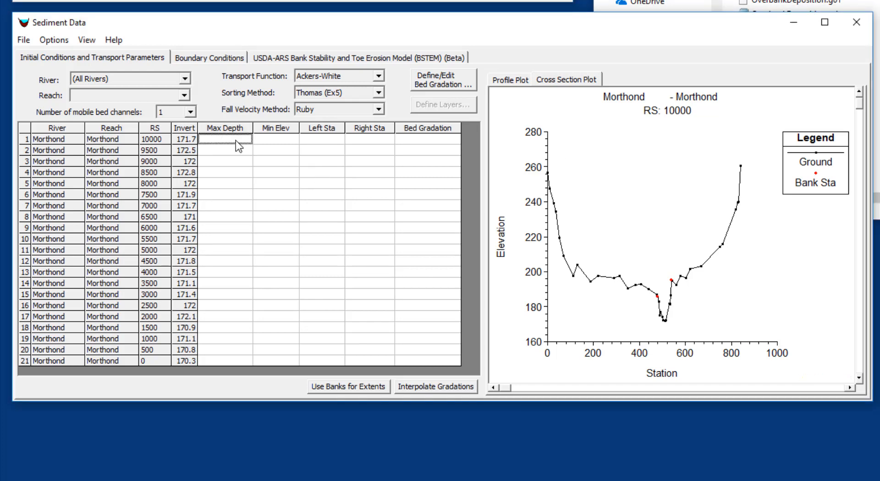
{"action": "type", "text": "5"}
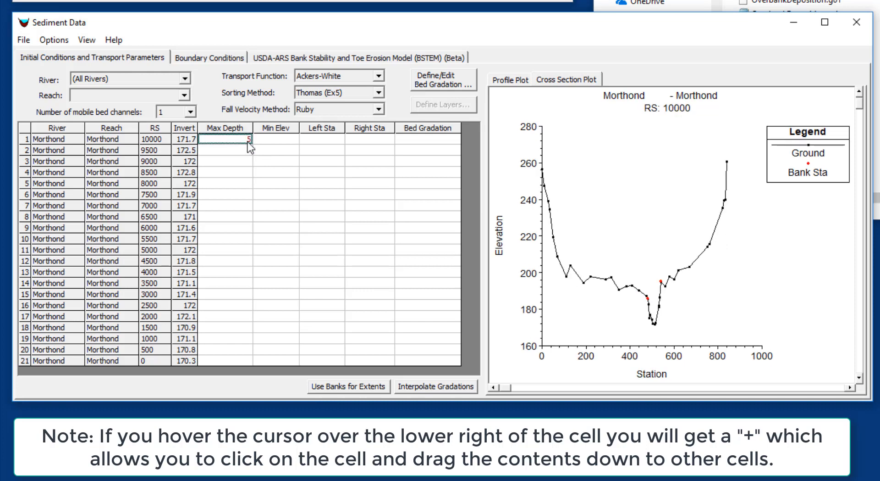
{"action": "left_click_drag", "start_coordinate": [247, 138], "coordinate": [243, 361]}
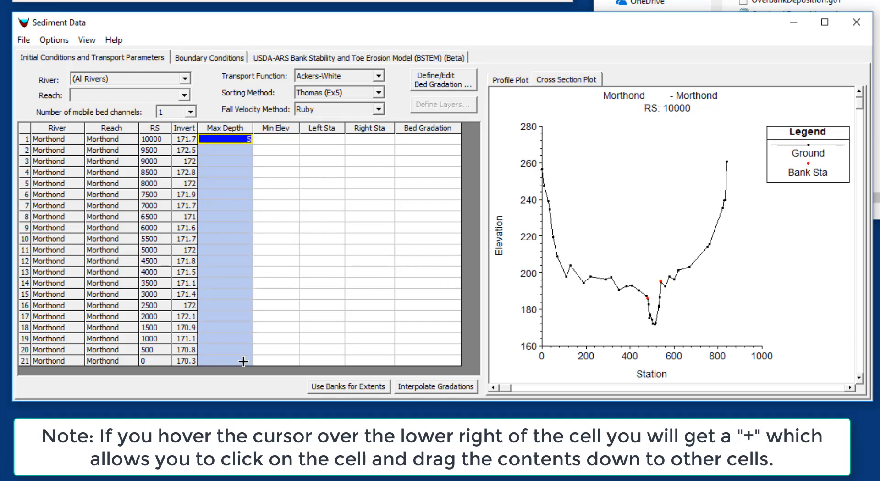
{"action": "left_click_drag", "start_coordinate": [243, 138], "coordinate": [243, 360]}
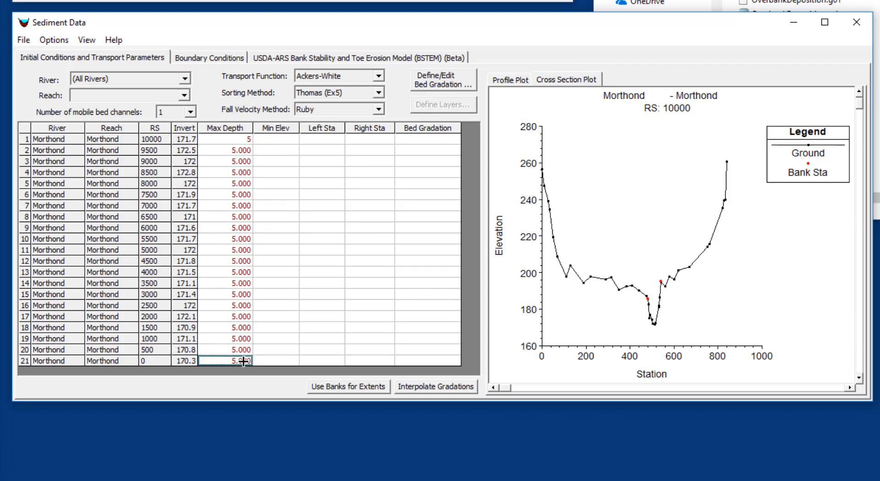
{"action": "mouse_move", "coordinate": [323, 360]}
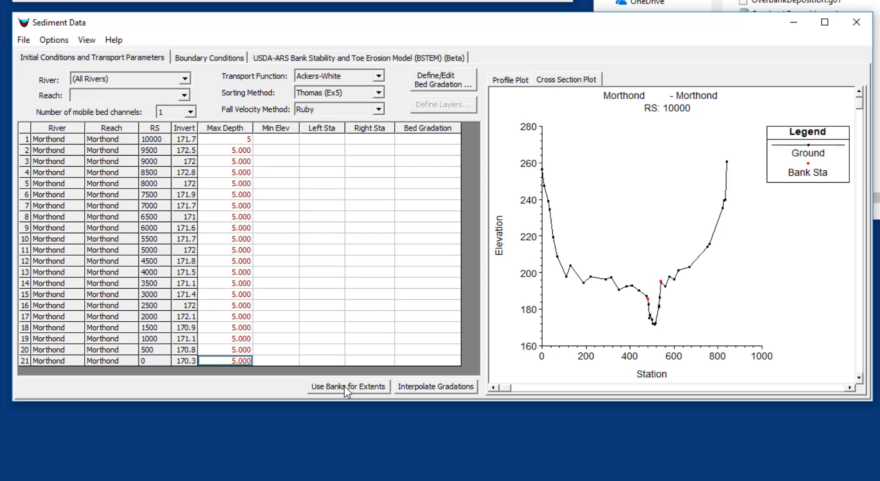
{"action": "mouse_move", "coordinate": [343, 390]}
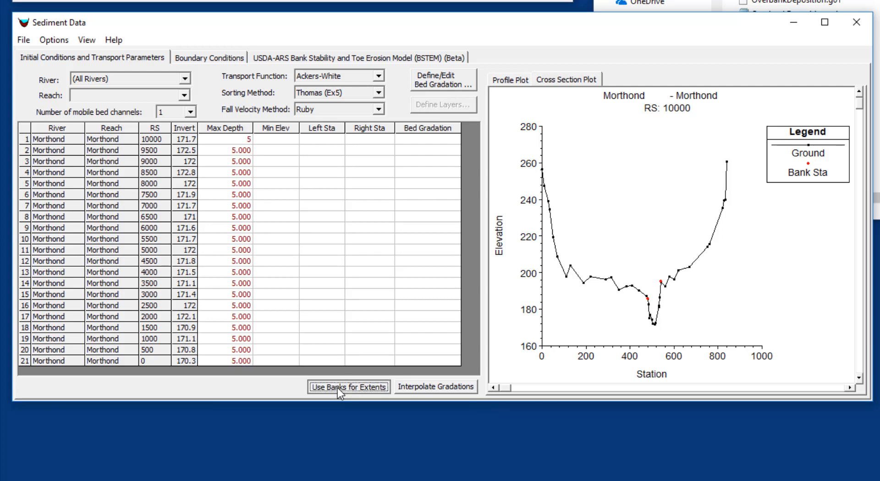
Step: Set erodible extents to bank stations 480–540 and inspect the RS 7500 erosion plot
{"action": "left_click", "coordinate": [348, 386]}
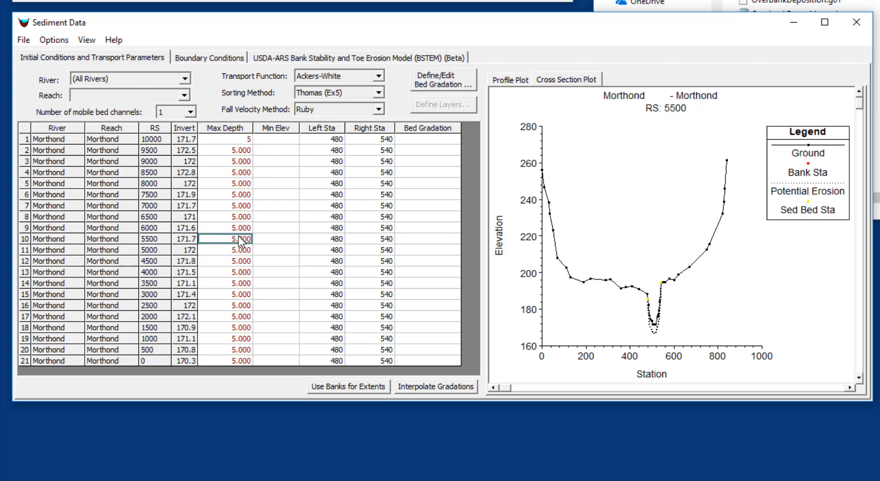
{"action": "right_click", "coordinate": [646, 322]}
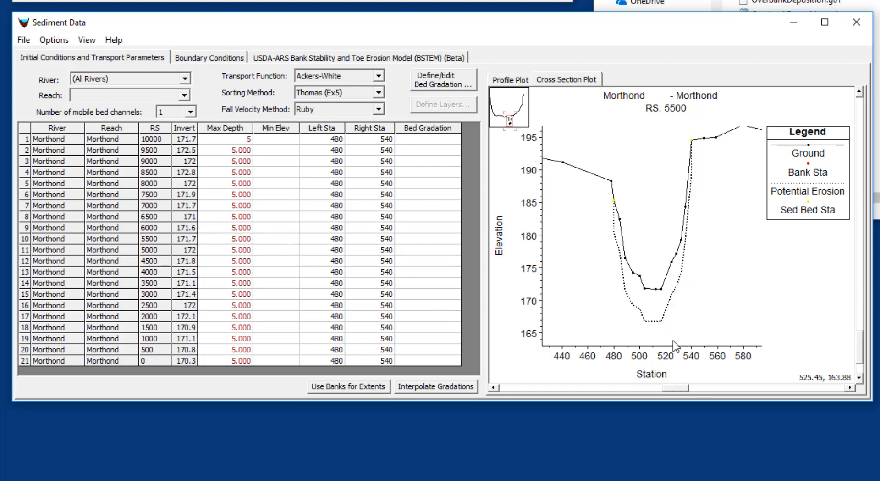
{"action": "mouse_move", "coordinate": [695, 153]}
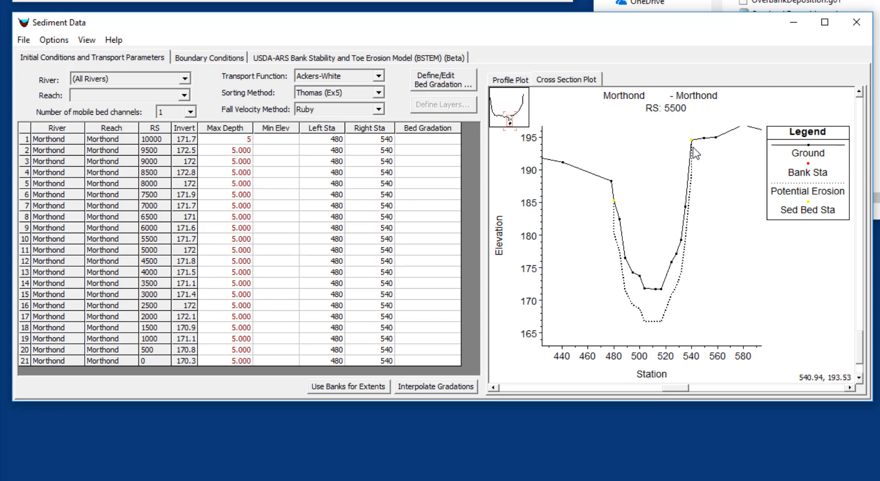
{"action": "left_click", "coordinate": [335, 193]}
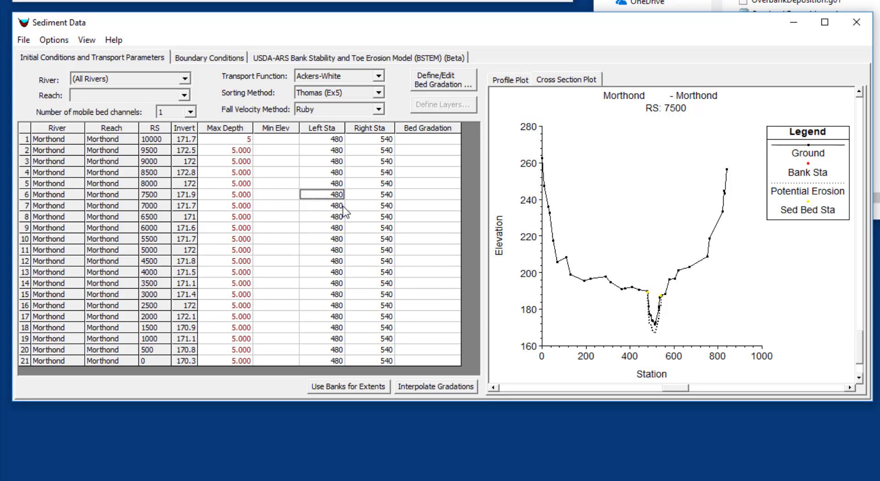
{"action": "mouse_move", "coordinate": [437, 187]}
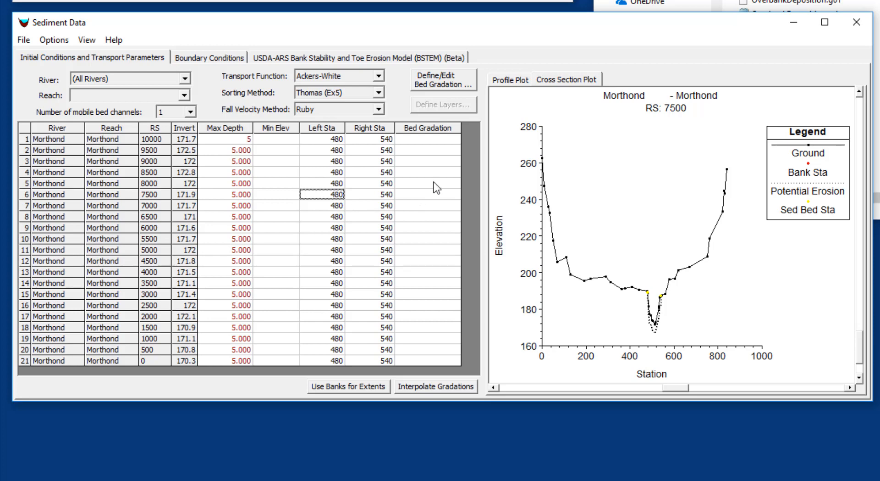
{"action": "left_click", "coordinate": [427, 183]}
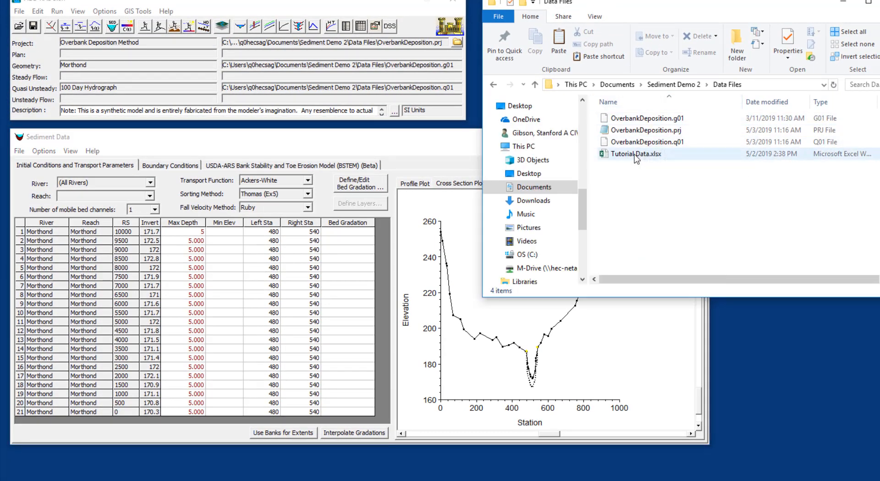
Step: Open Tutorial Data.xlsx on the Bed Sediment sheet and select the Size and %Finer table
{"action": "left_click", "coordinate": [637, 153]}
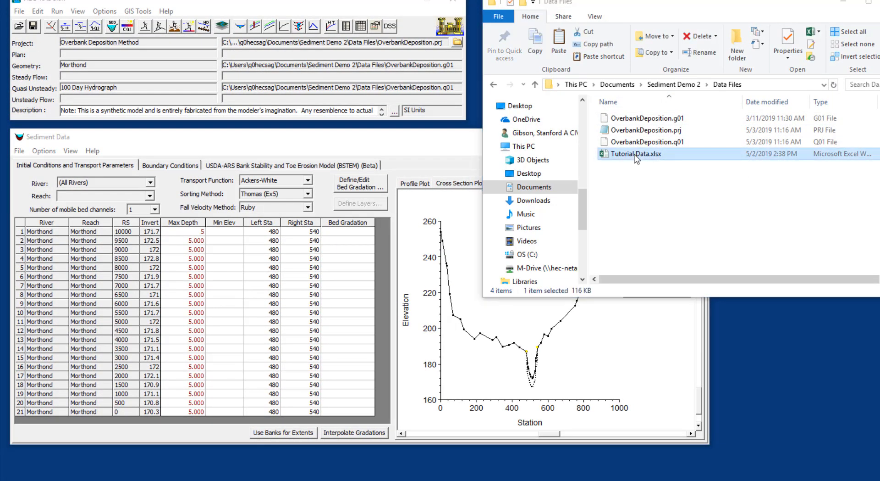
{"action": "double_click", "coordinate": [636, 153]}
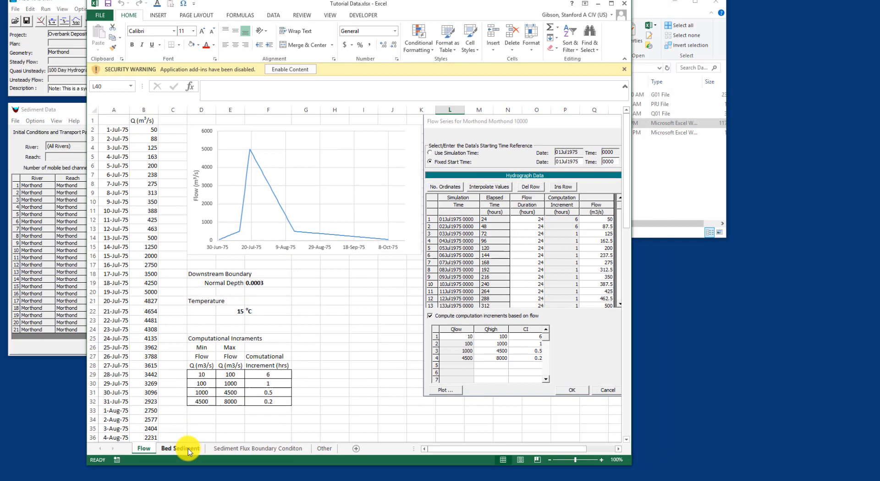
{"action": "left_click", "coordinate": [180, 447]}
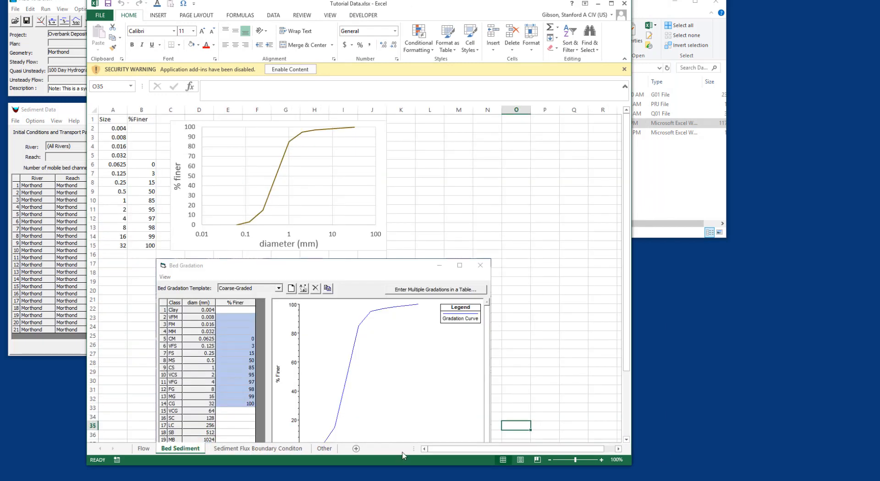
{"action": "mouse_move", "coordinate": [210, 184]}
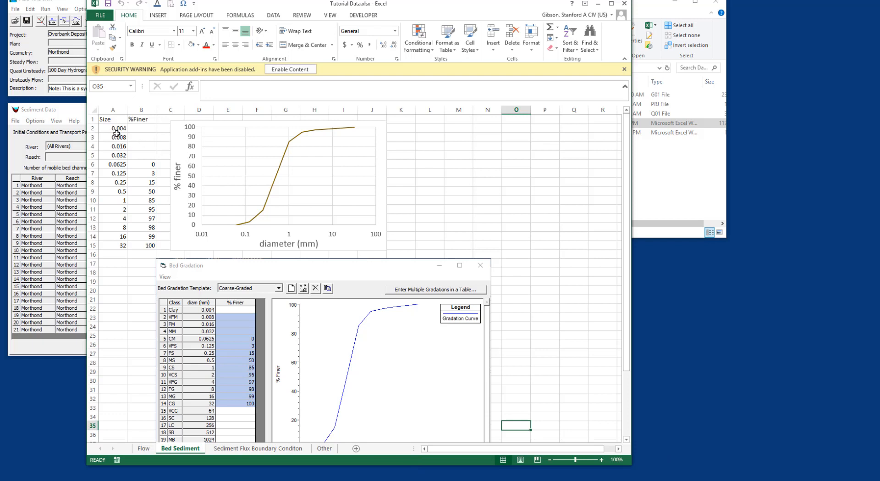
{"action": "left_click", "coordinate": [113, 128]}
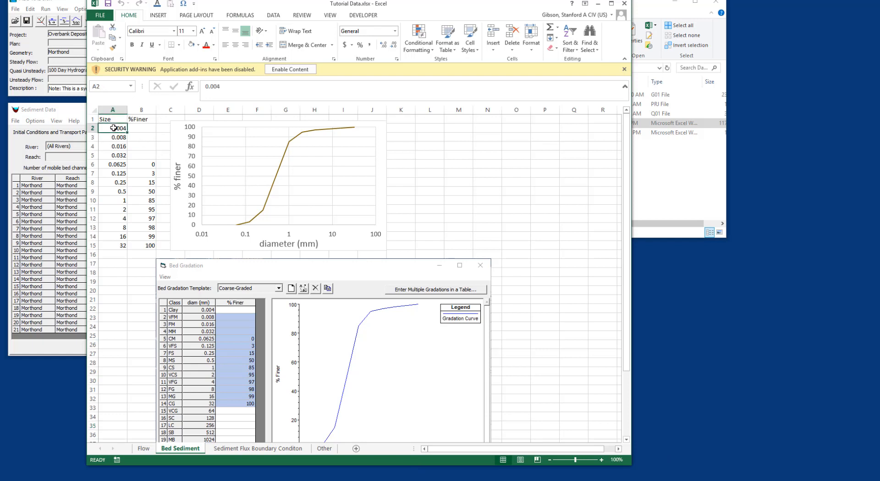
{"action": "left_click_drag", "start_coordinate": [119, 128], "coordinate": [148, 245]}
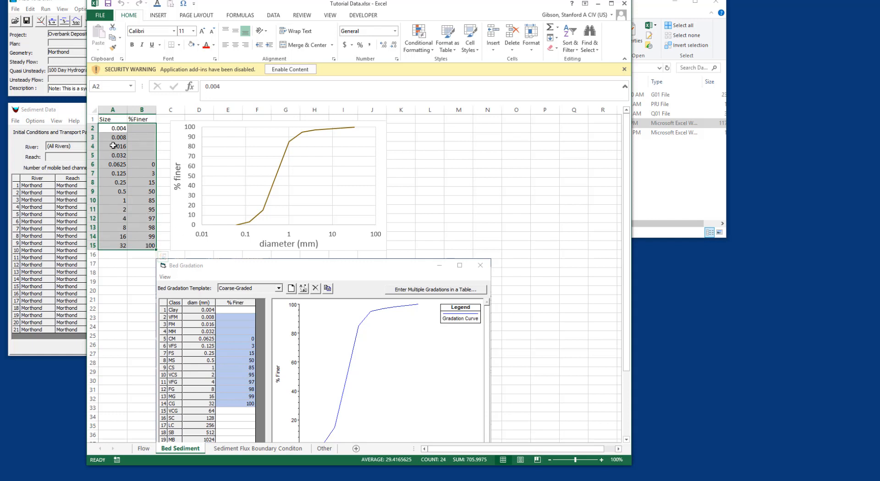
{"action": "left_click", "coordinate": [141, 163]}
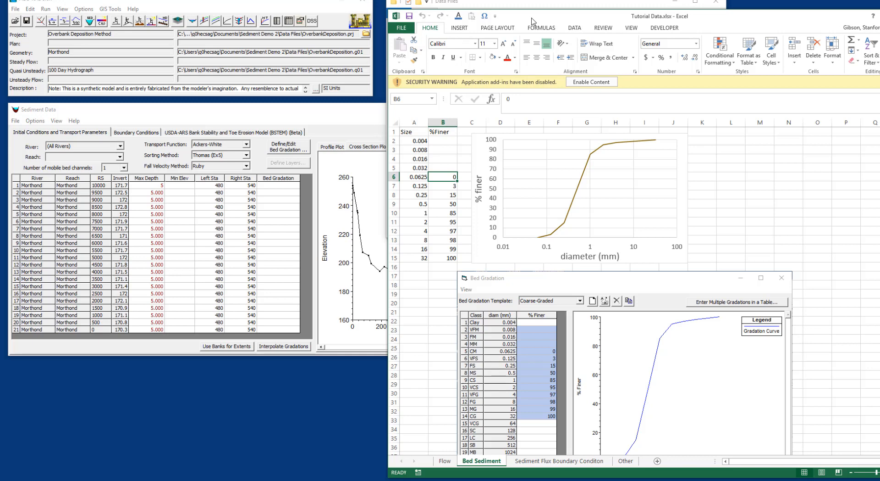
Step: Add a new bed gradation sample named 'Sample 1' in the Bed Gradation editor
{"action": "left_click", "coordinate": [368, 147]}
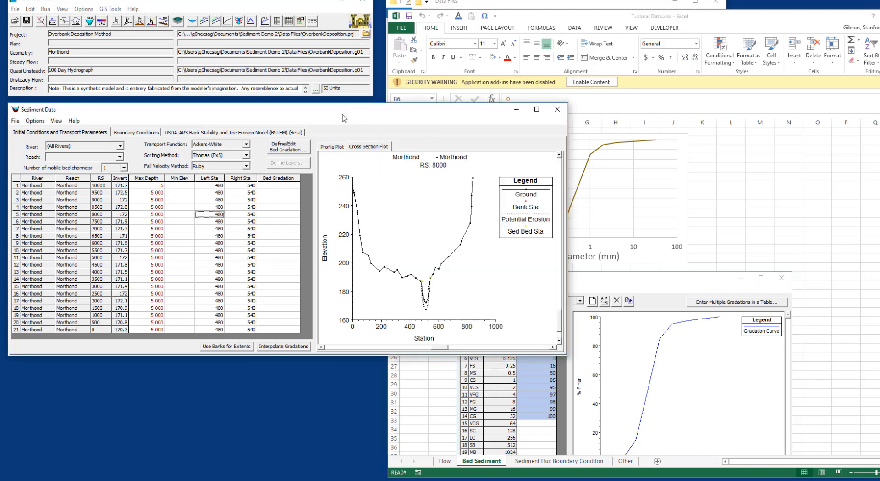
{"action": "mouse_move", "coordinate": [288, 147]}
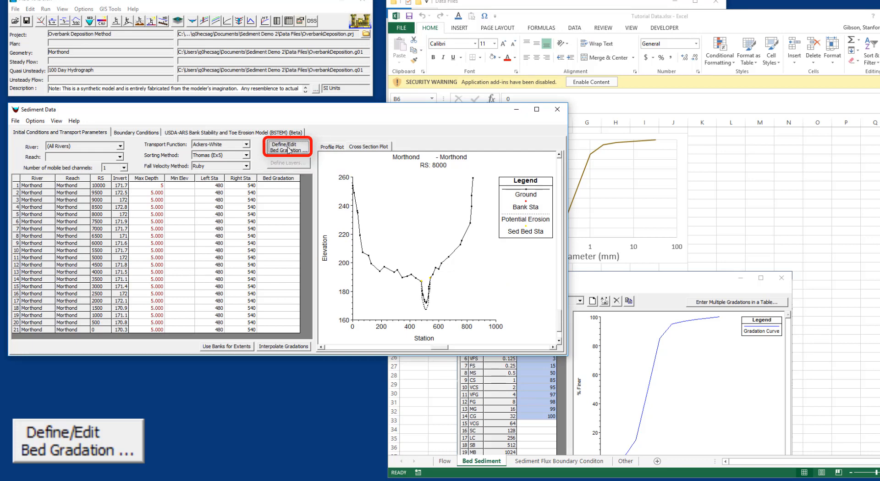
{"action": "left_click", "coordinate": [287, 147]}
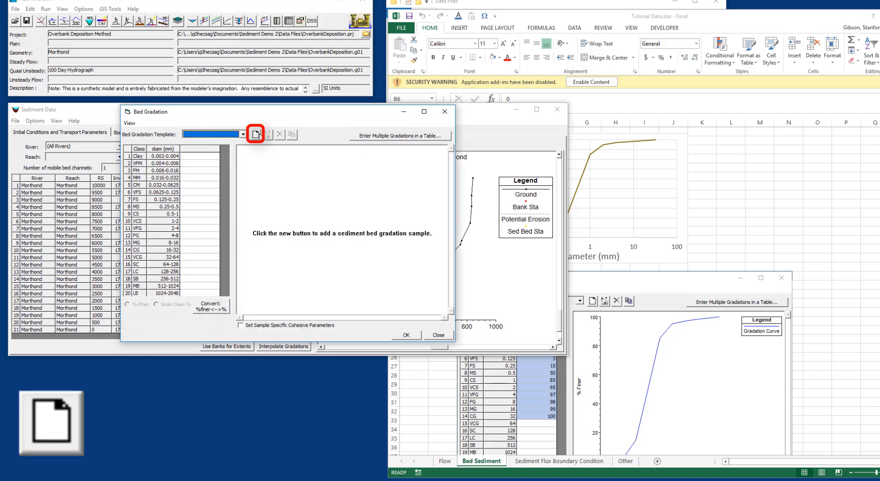
{"action": "mouse_move", "coordinate": [255, 133]}
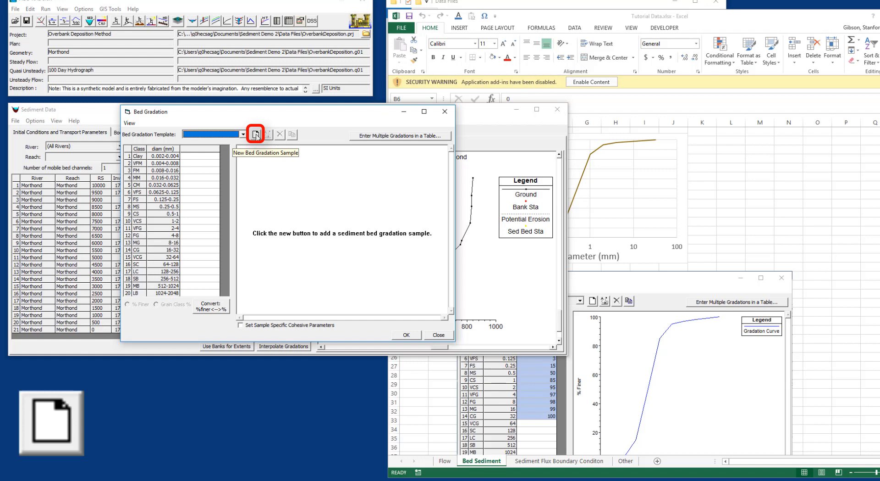
{"action": "left_click", "coordinate": [256, 134]}
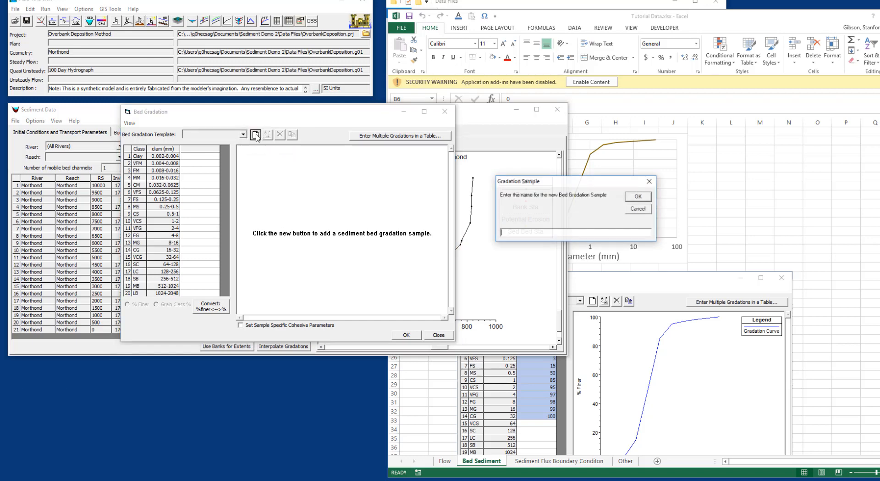
{"action": "type", "text": "S"}
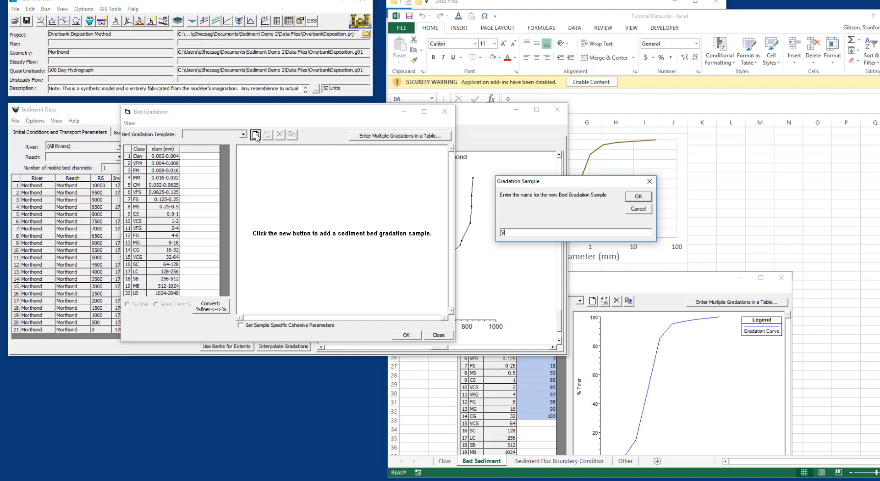
{"action": "type", "text": "ample 1"}
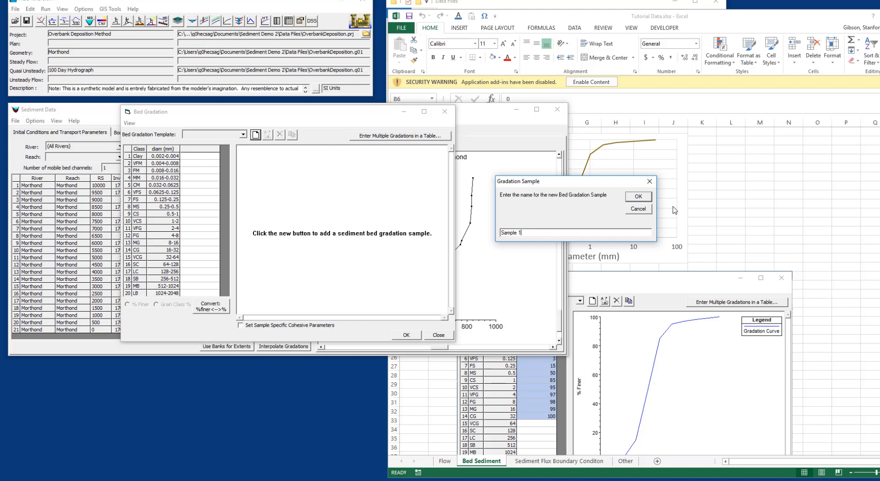
{"action": "left_click", "coordinate": [637, 195]}
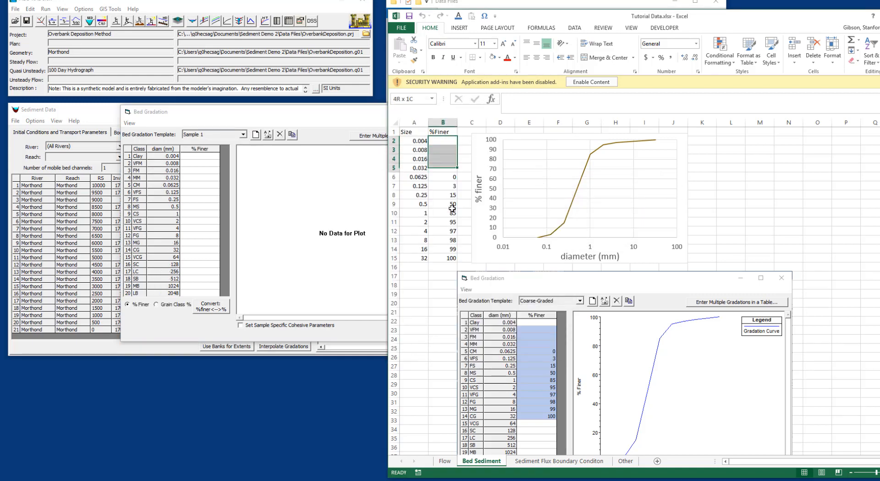
Step: Paste the copied Excel percent-finer values into Sample 1 and confirm the gradation
{"action": "key", "text": "ctrl+c"}
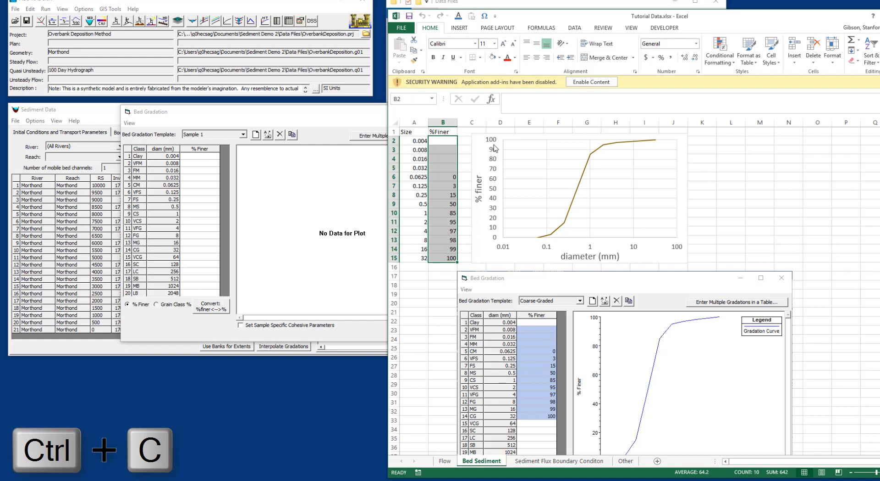
{"action": "key", "text": "ctrl+c"}
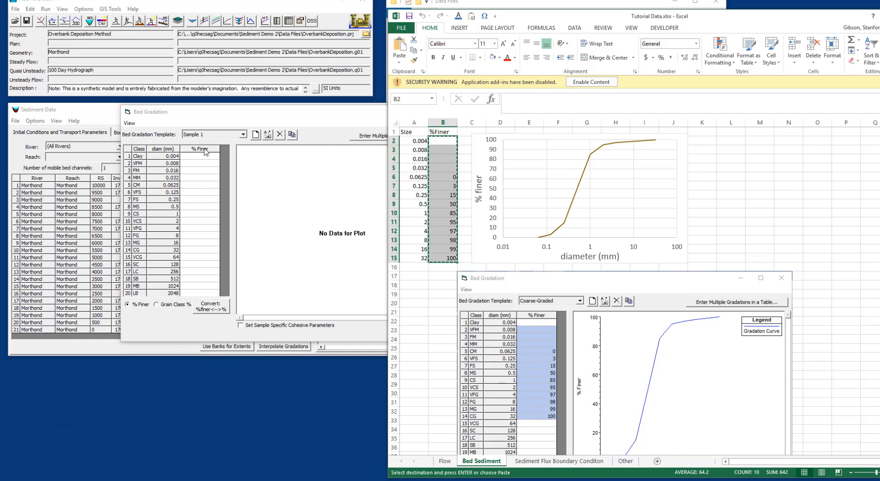
{"action": "key", "text": "ctrl+v"}
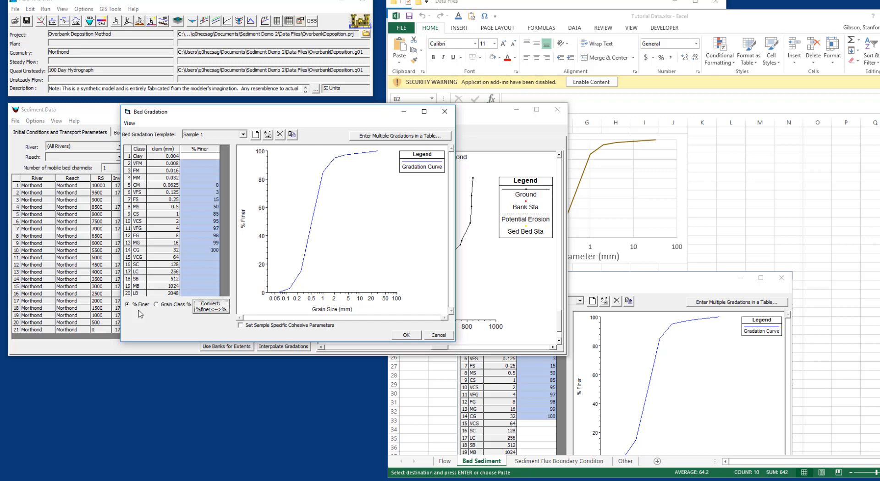
{"action": "mouse_move", "coordinate": [172, 253]}
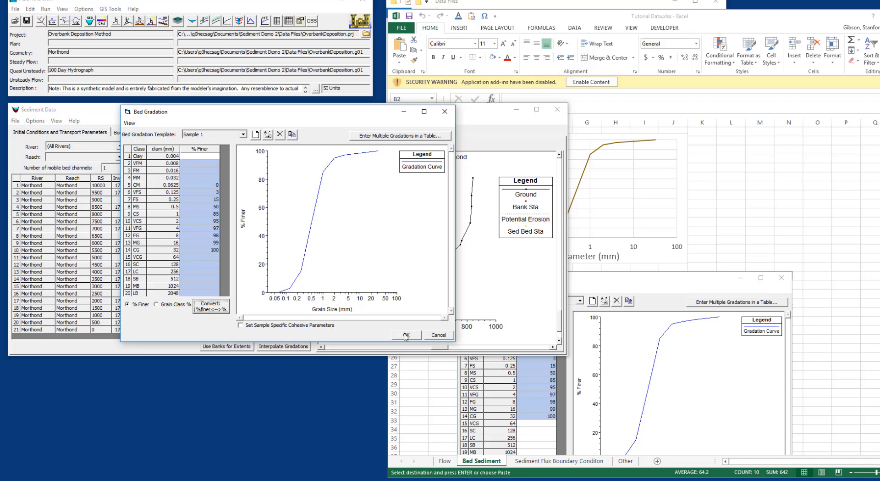
{"action": "left_click", "coordinate": [405, 334]}
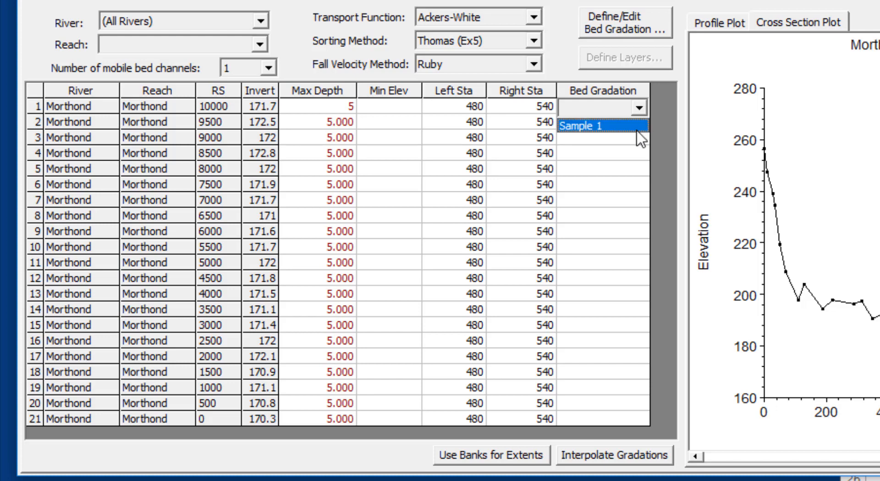
Step: Assign Sample 1 to stations 10000 and 0, interpolate, then fill Sample 1 down every section
{"action": "left_click", "coordinate": [581, 126]}
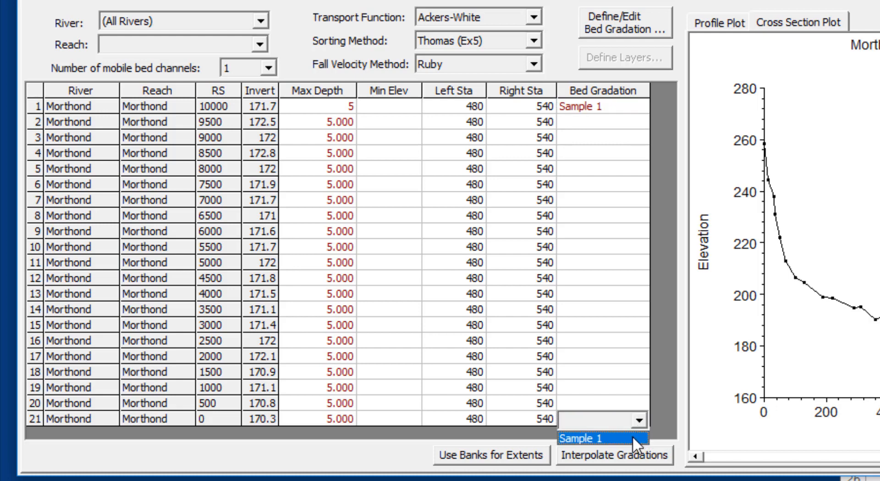
{"action": "left_click", "coordinate": [581, 439]}
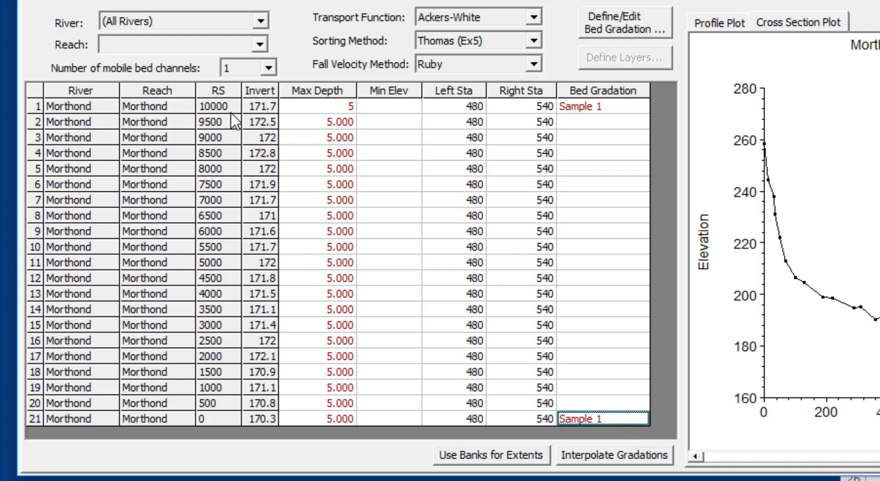
{"action": "left_click", "coordinate": [613, 455]}
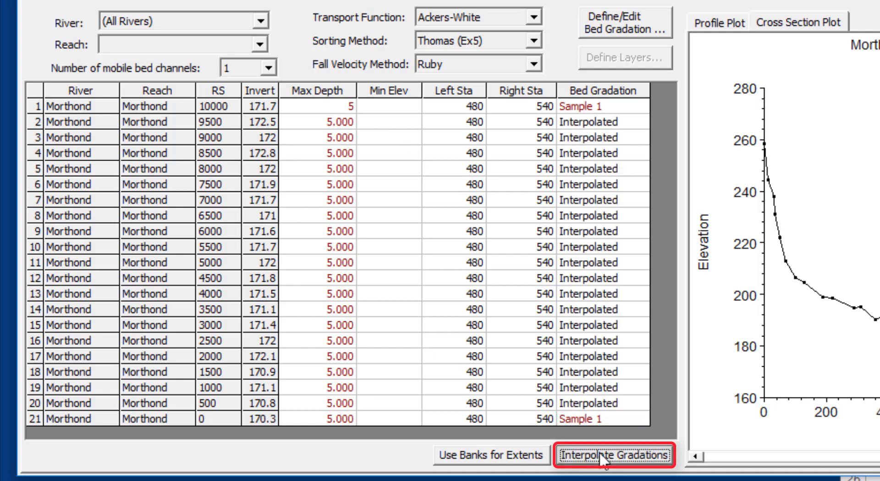
{"action": "left_click", "coordinate": [614, 452]}
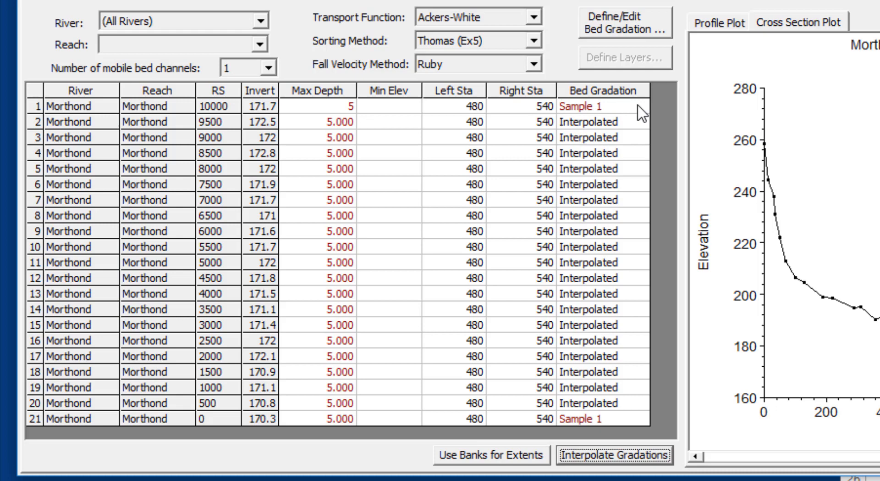
{"action": "left_click", "coordinate": [638, 107]}
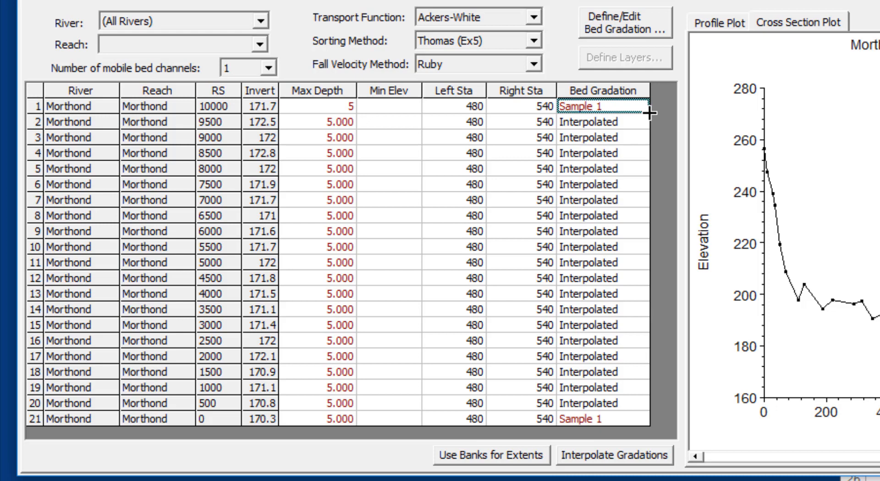
{"action": "left_click", "coordinate": [584, 105]}
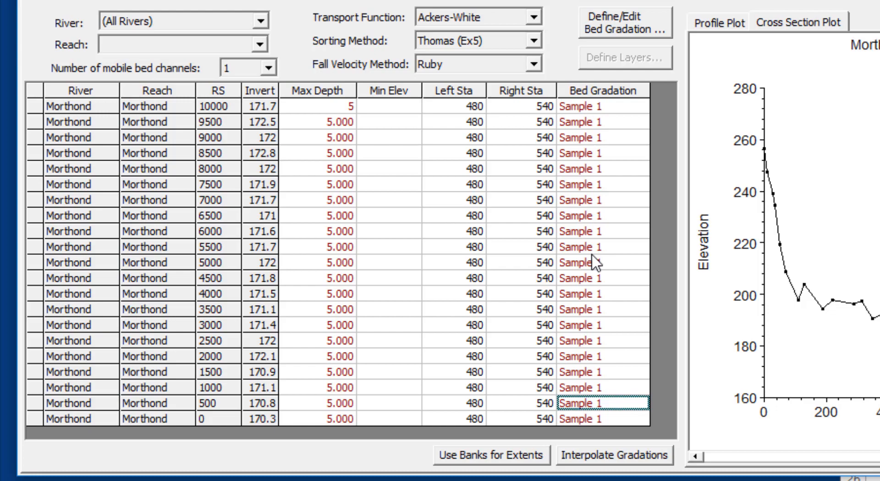
{"action": "left_click", "coordinate": [19, 18]}
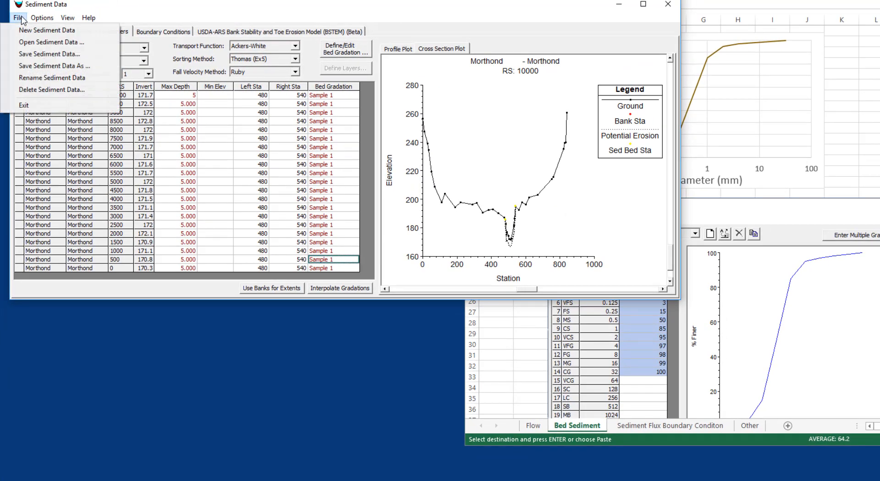
Step: Save the sediment data as a new file titled 'Sediment Data' (OverbankDeposition.s01)
{"action": "left_click", "coordinate": [47, 30]}
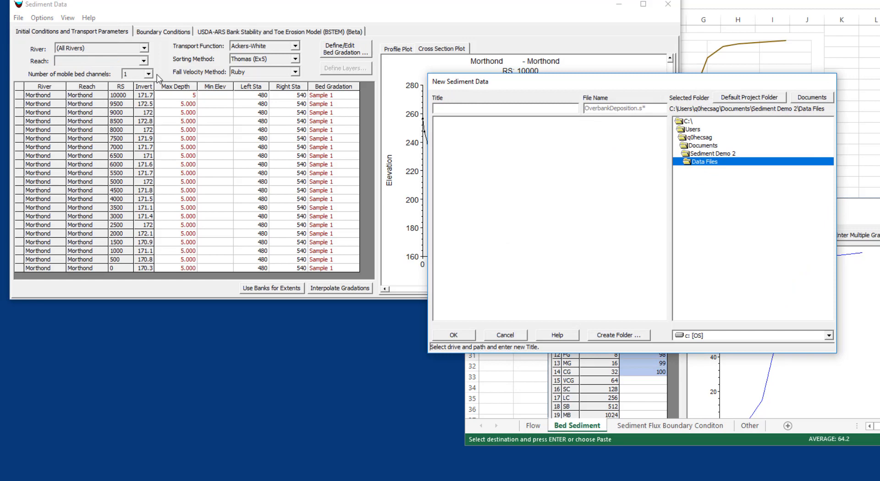
{"action": "mouse_move", "coordinate": [218, 86]}
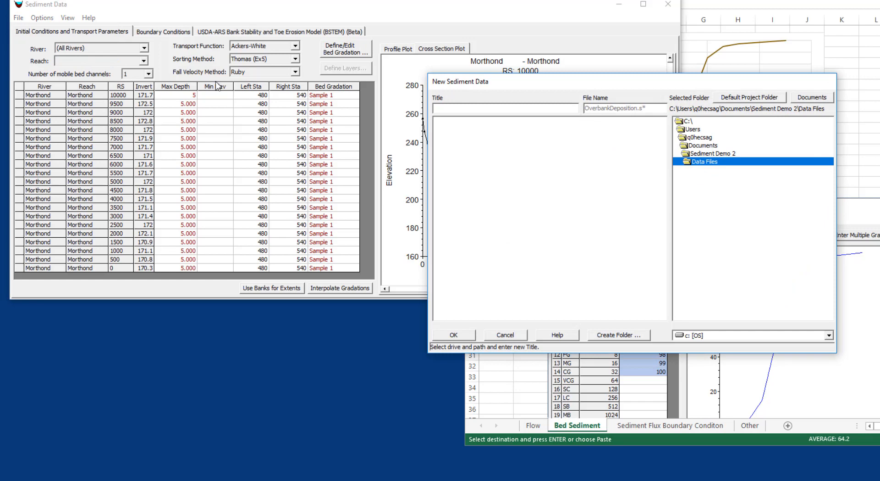
{"action": "type", "text": "Sediment Data"}
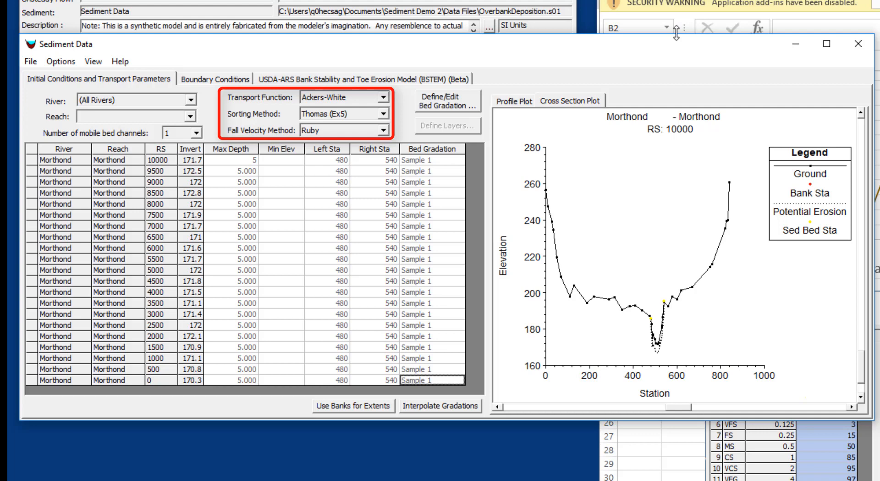
{"action": "mouse_move", "coordinate": [314, 93]}
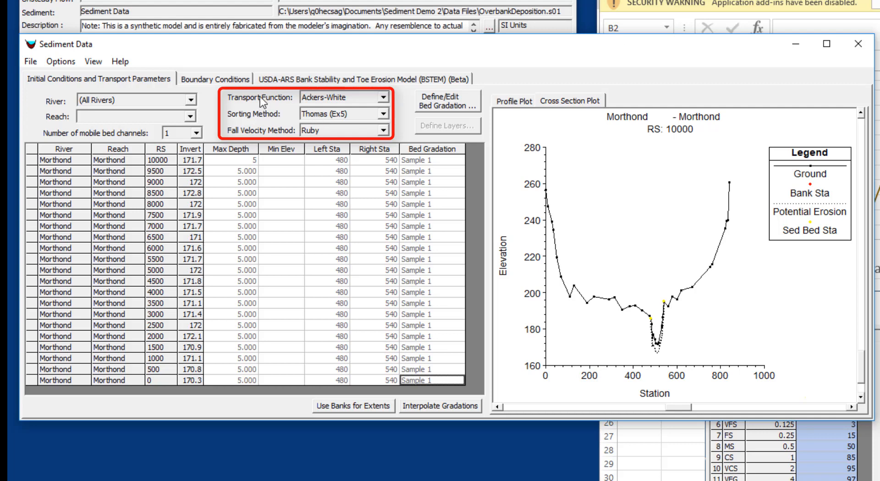
{"action": "mouse_move", "coordinate": [288, 107]}
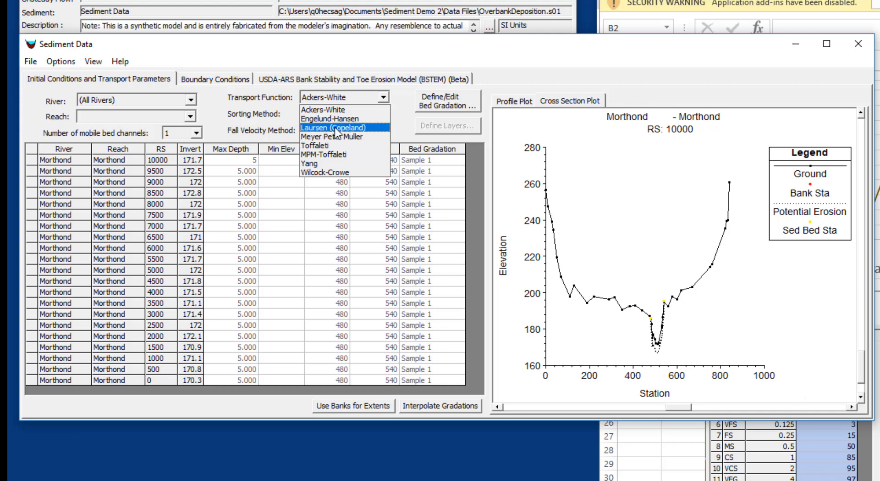
Step: Set the transport function to Laursen (Copeland) and the sorting method to Copeland (Ex7)
{"action": "left_click", "coordinate": [331, 127]}
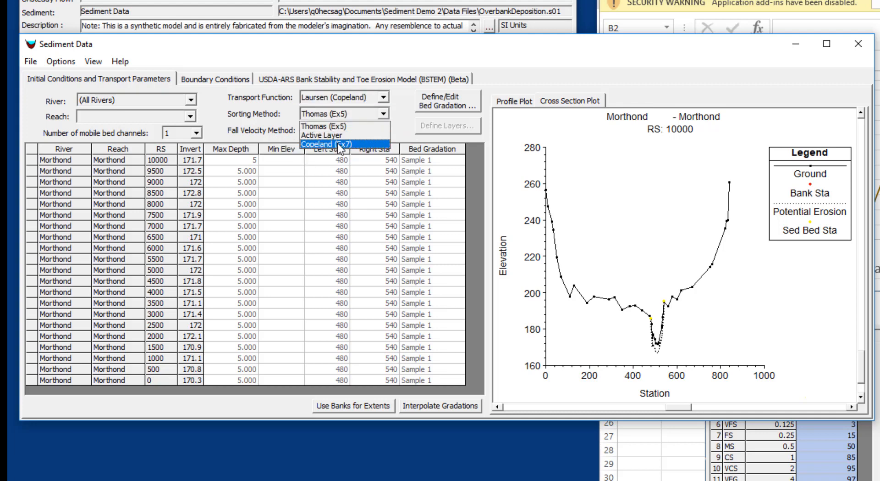
{"action": "left_click", "coordinate": [331, 146]}
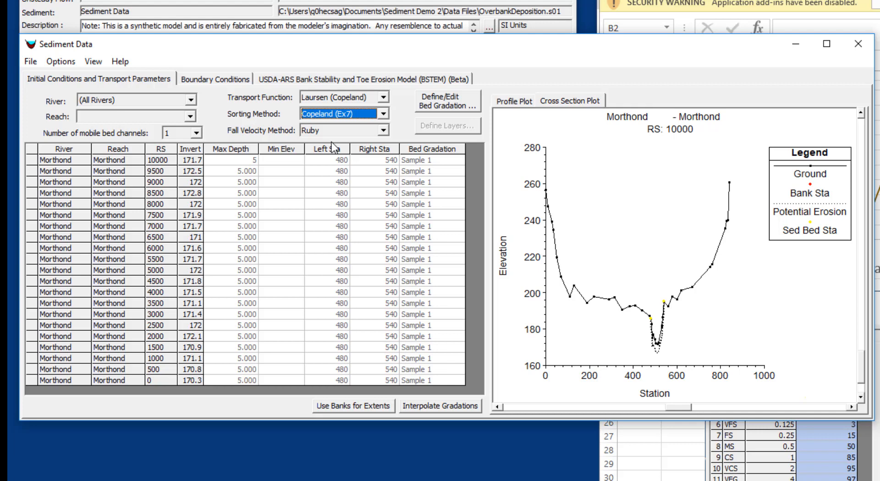
{"action": "mouse_move", "coordinate": [553, 243]}
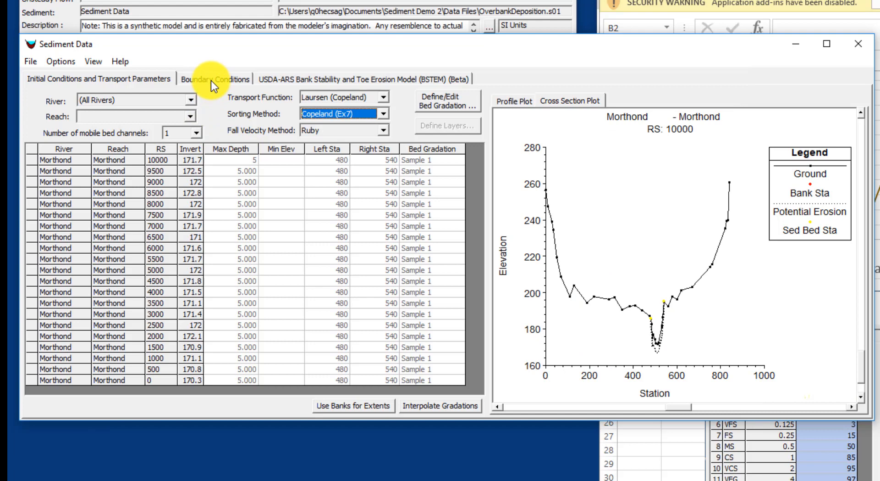
{"action": "left_click", "coordinate": [216, 78]}
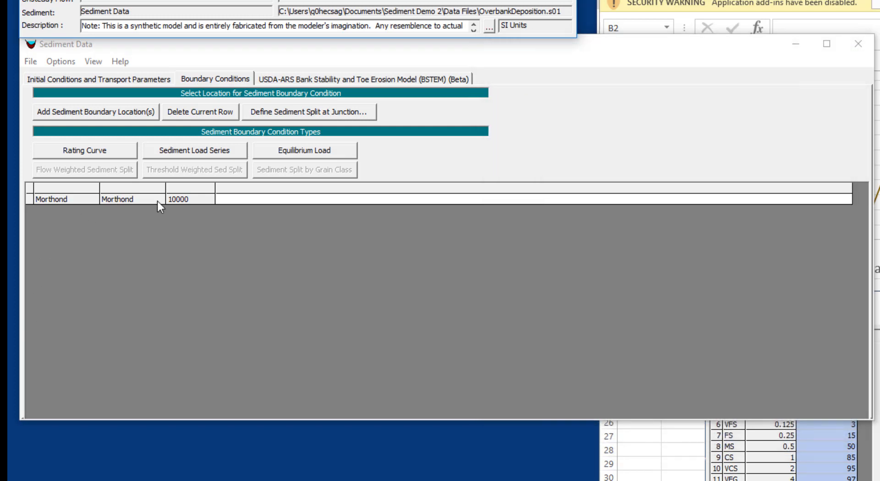
Step: Add a sediment boundary location at Morthond RS 10000 and select its row
{"action": "left_click", "coordinate": [250, 199]}
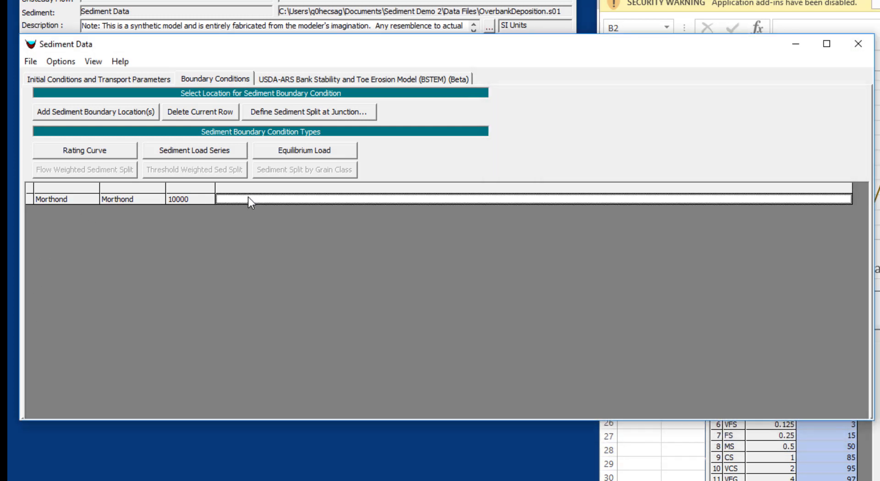
{"action": "mouse_move", "coordinate": [191, 160]}
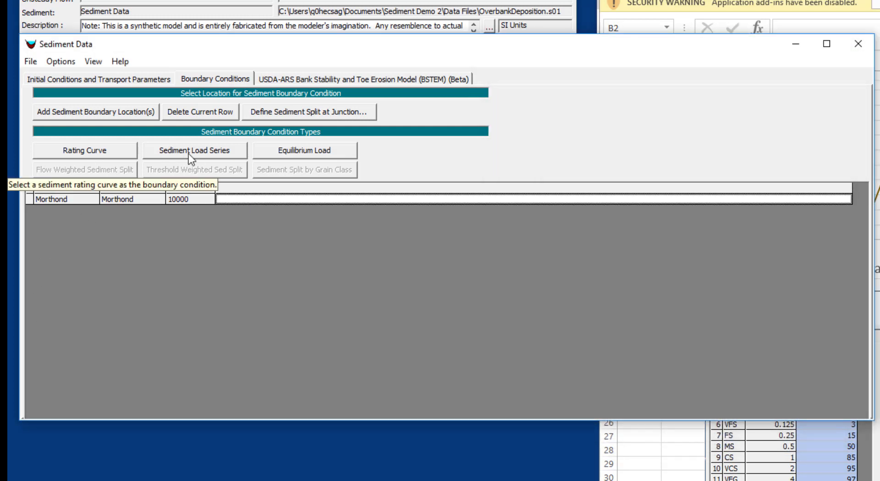
{"action": "mouse_move", "coordinate": [195, 150]}
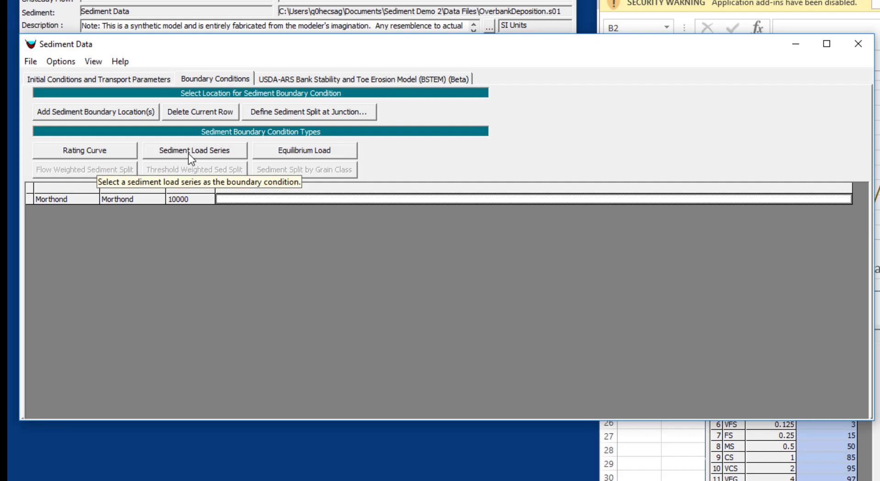
{"action": "left_click", "coordinate": [196, 150]}
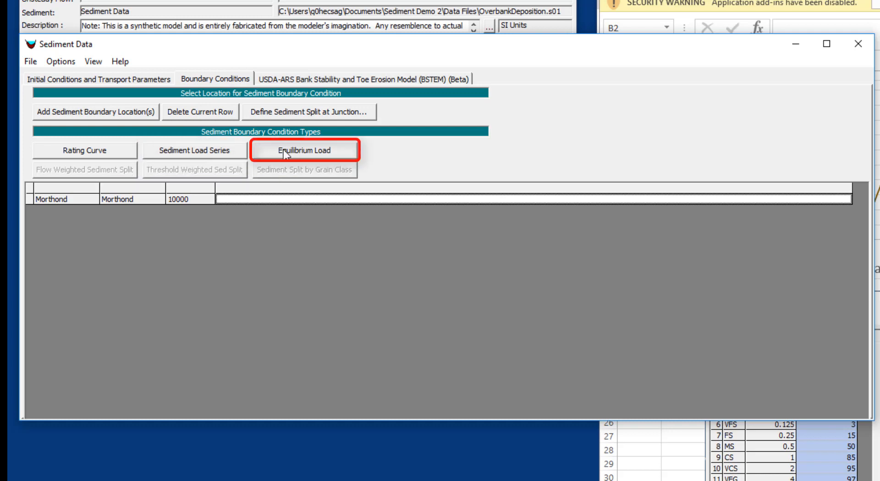
{"action": "mouse_move", "coordinate": [305, 150]}
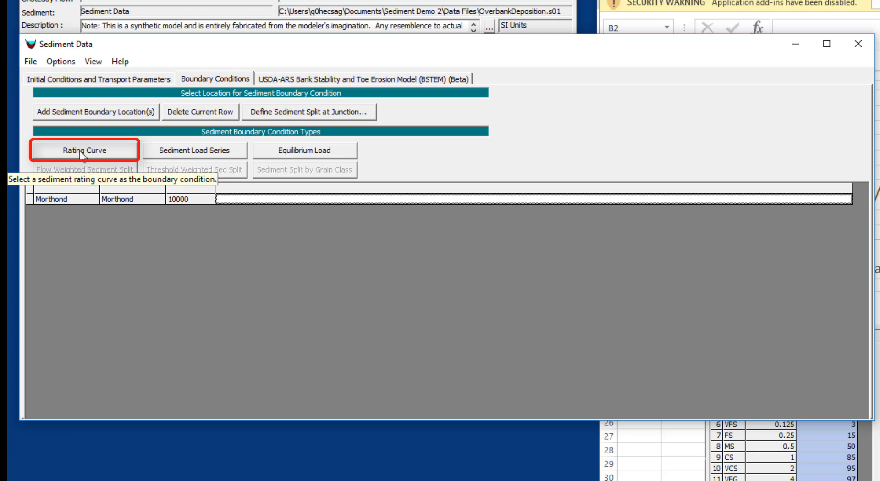
Step: Make station 10000 a sediment rating curve with 4 flow-load point sets
{"action": "left_click", "coordinate": [84, 149]}
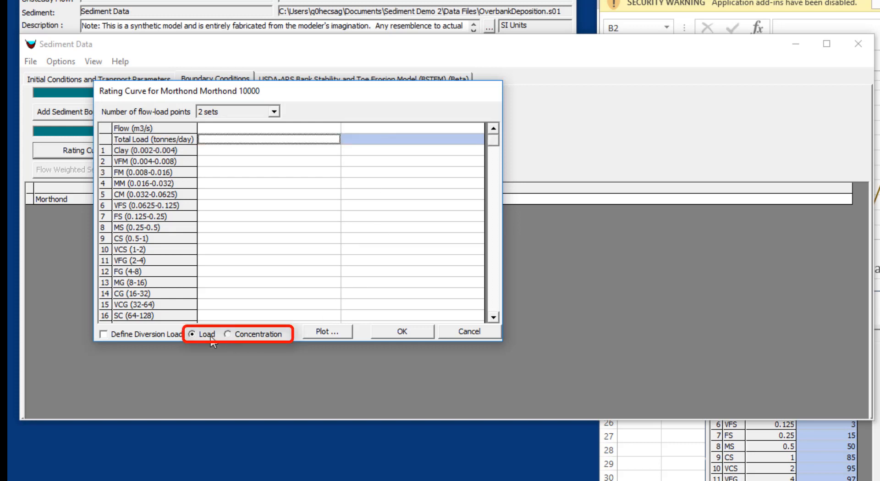
{"action": "mouse_move", "coordinate": [222, 334]}
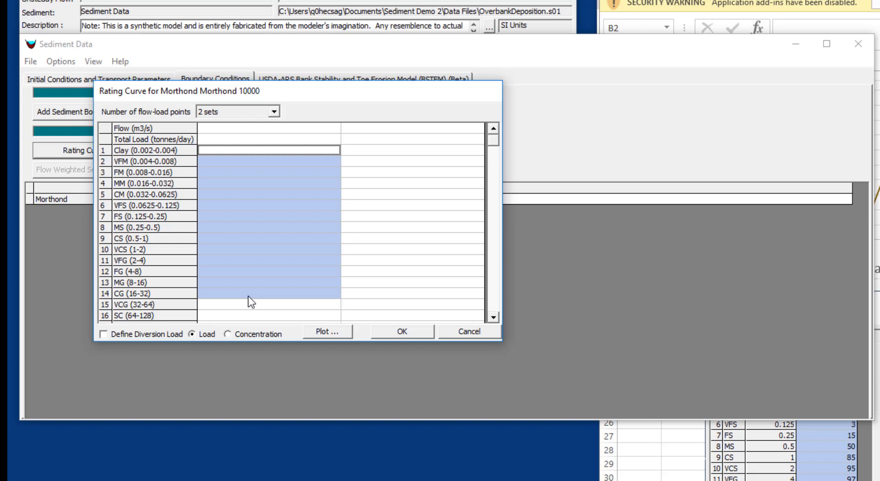
{"action": "mouse_move", "coordinate": [275, 129]}
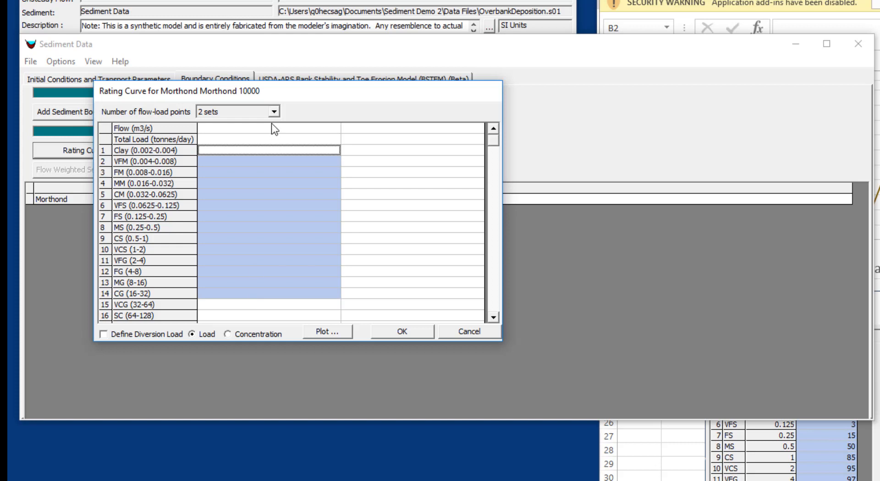
{"action": "left_click", "coordinate": [274, 111]}
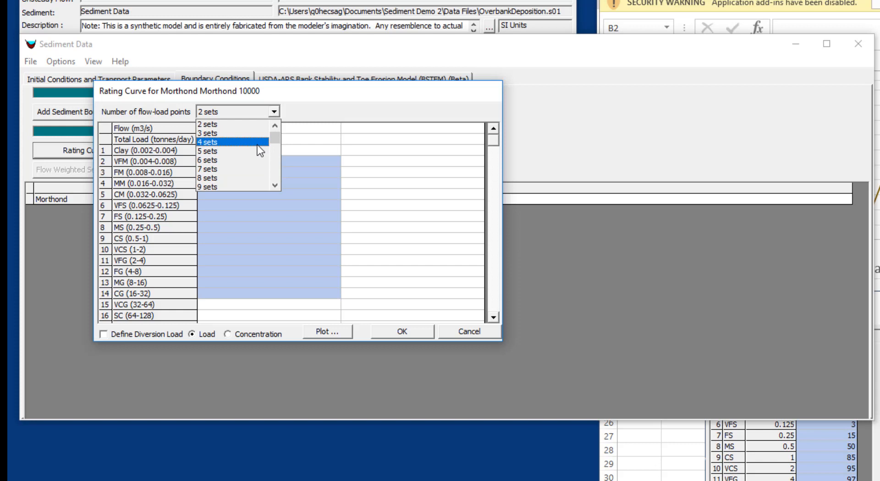
{"action": "left_click", "coordinate": [208, 142]}
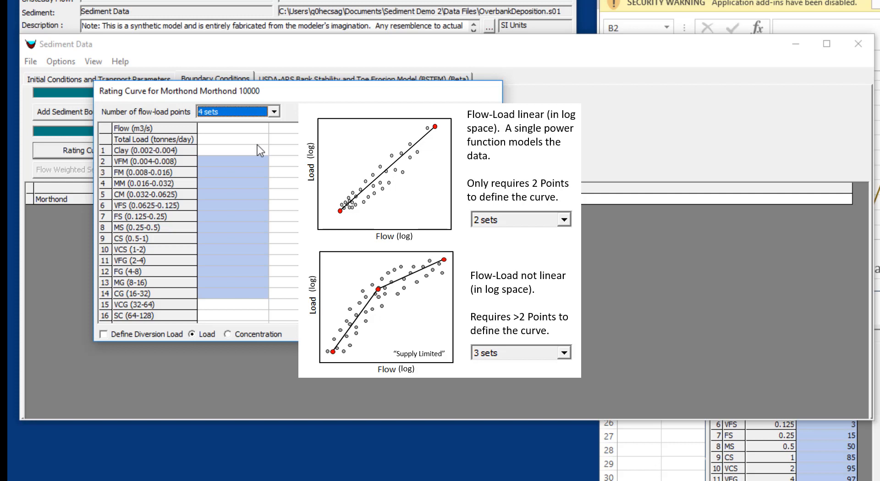
{"action": "mouse_move", "coordinate": [252, 156]}
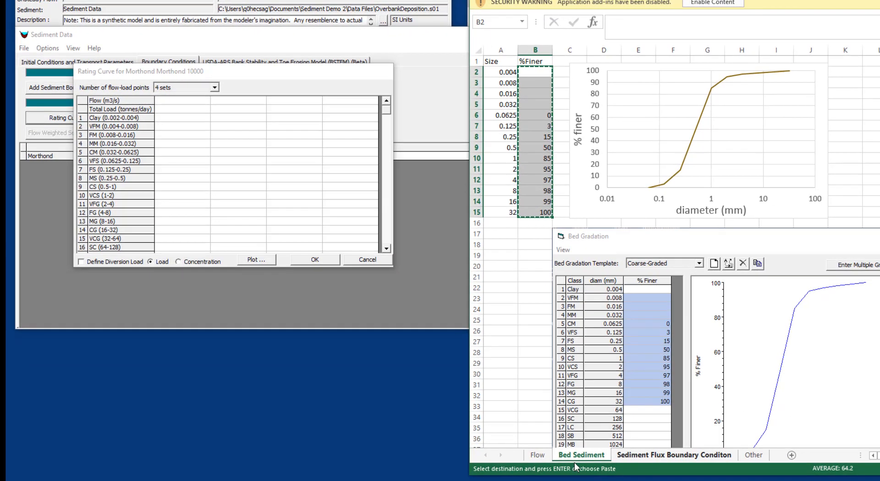
Step: Switch Excel to the Sediment Flux Boundary Conditon sheet
{"action": "left_click", "coordinate": [673, 454]}
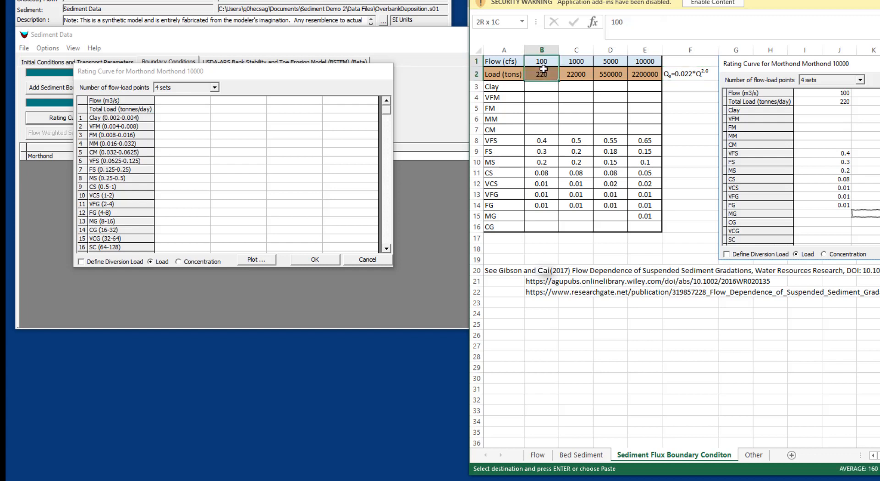
Step: Check the grain-class fractions, then paste the flows, loads and fractions (B1:E15) into the rating curve
{"action": "left_click", "coordinate": [541, 139]}
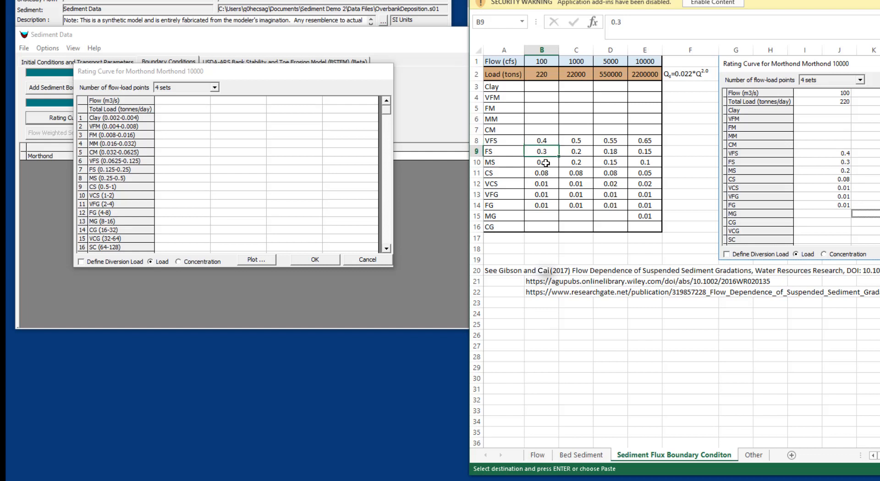
{"action": "left_click", "coordinate": [543, 183]}
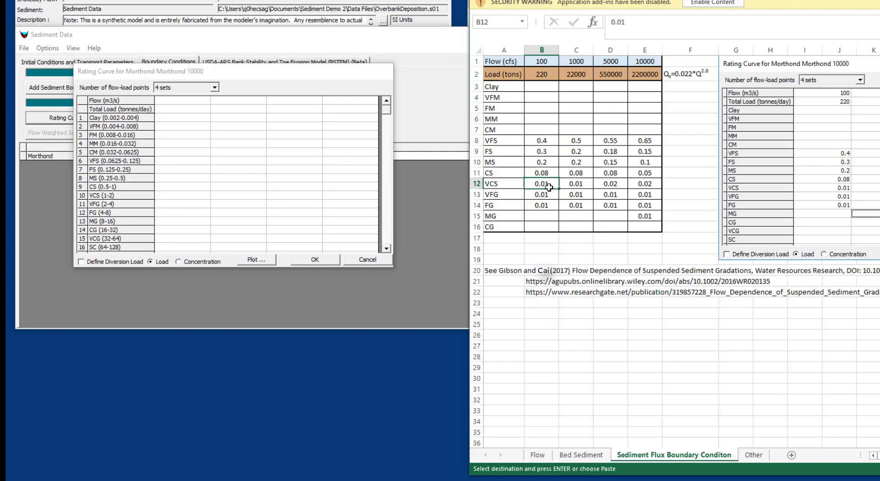
{"action": "left_click", "coordinate": [542, 194]}
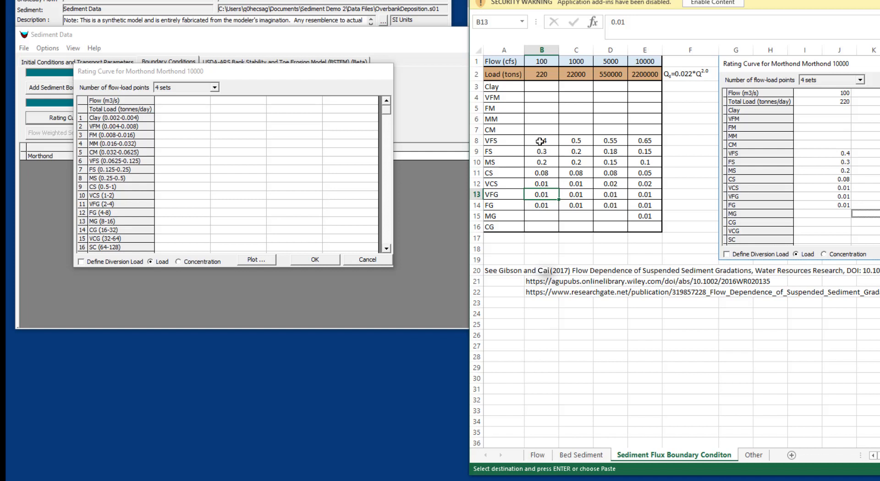
{"action": "left_click", "coordinate": [540, 141]}
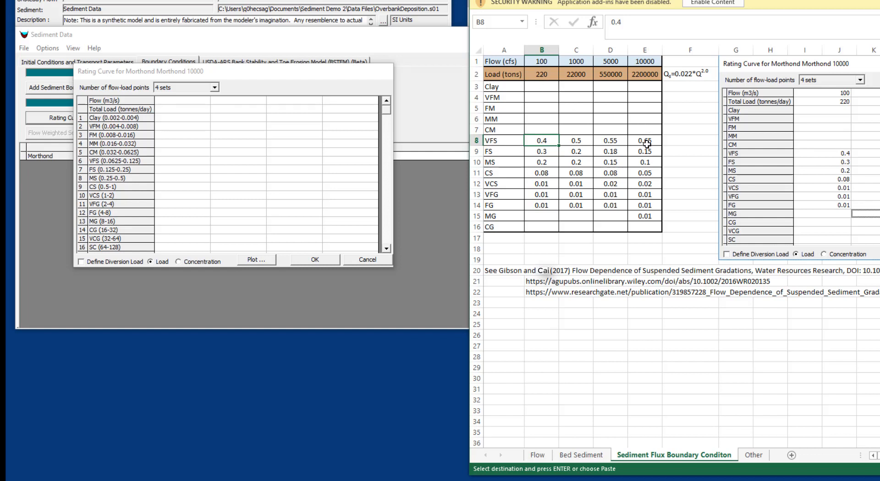
{"action": "left_click", "coordinate": [645, 140]}
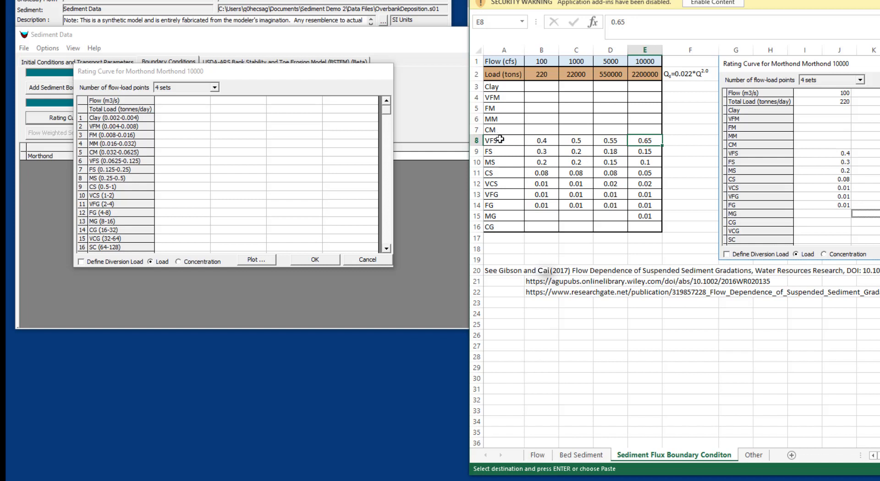
{"action": "left_click", "coordinate": [503, 140]}
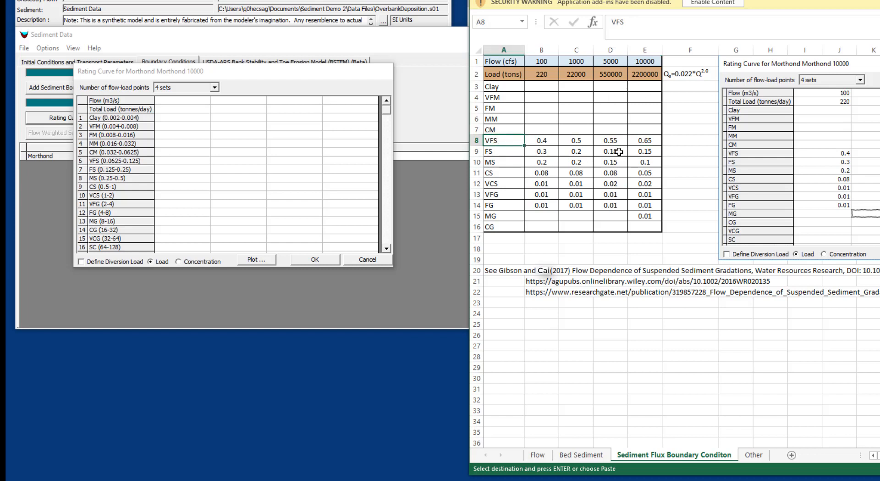
{"action": "left_click", "coordinate": [645, 140]}
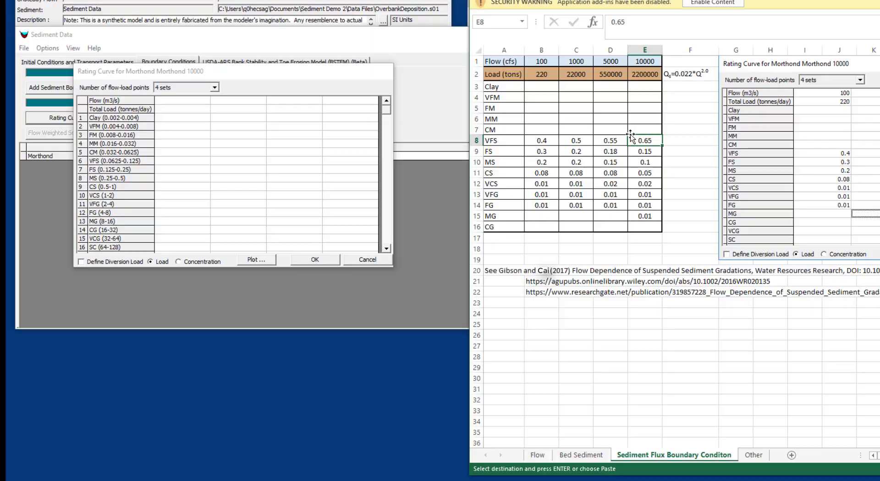
{"action": "left_click", "coordinate": [503, 248]}
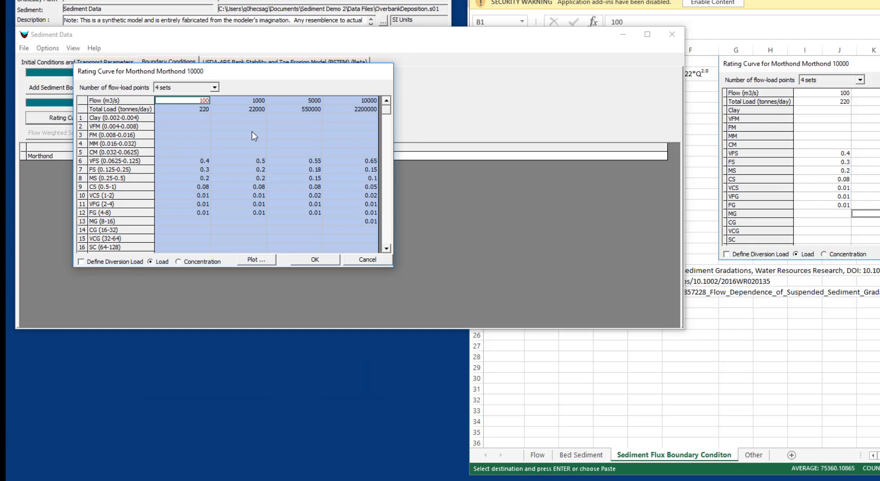
{"action": "mouse_move", "coordinate": [313, 238]}
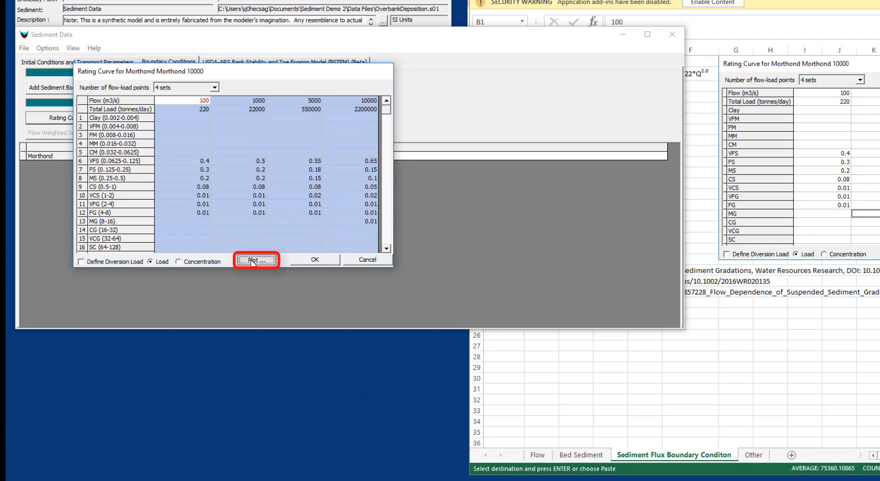
{"action": "left_click", "coordinate": [255, 260]}
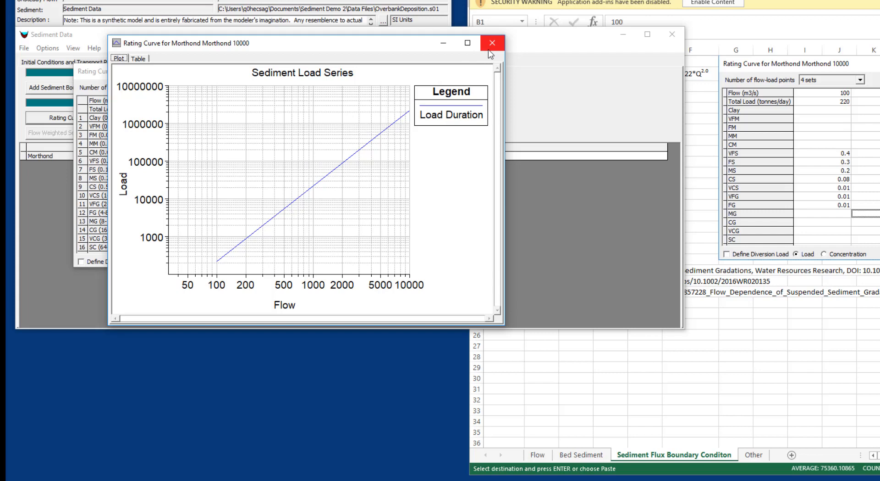
{"action": "mouse_move", "coordinate": [486, 42]}
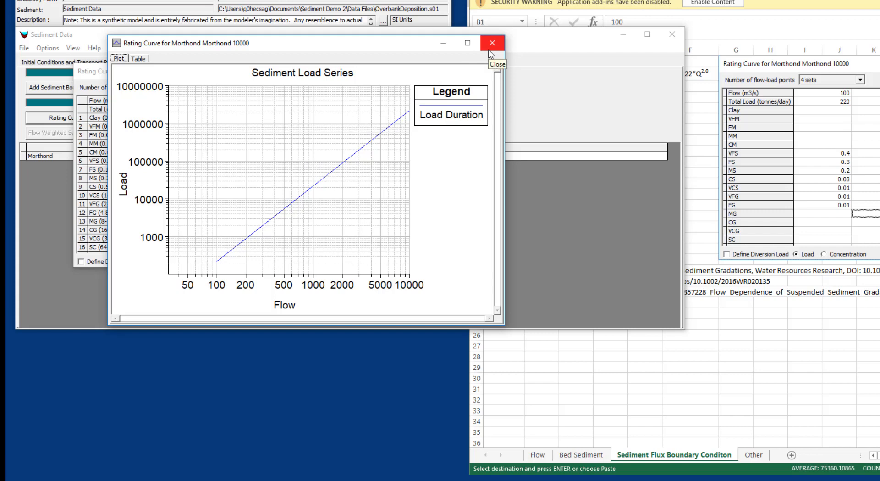
{"action": "mouse_move", "coordinate": [489, 53]}
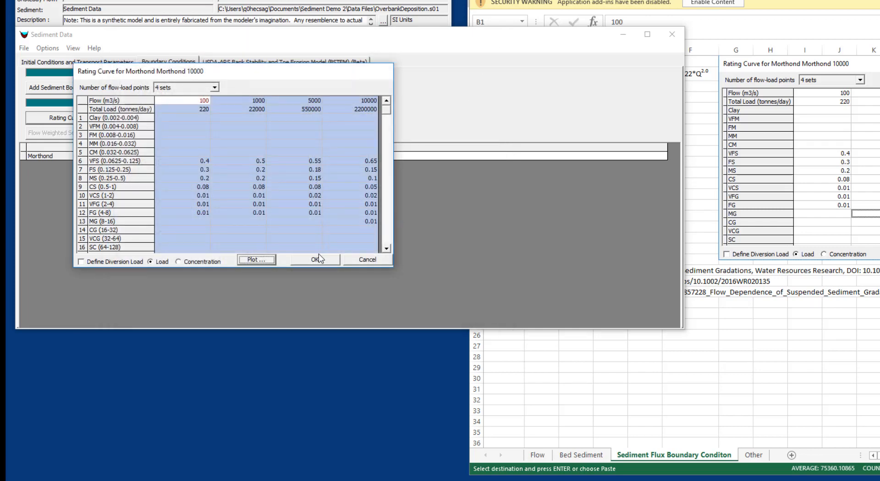
Step: Accept the 4-set rating curve, save the sediment data, and return to Initial Conditions
{"action": "left_click", "coordinate": [315, 259]}
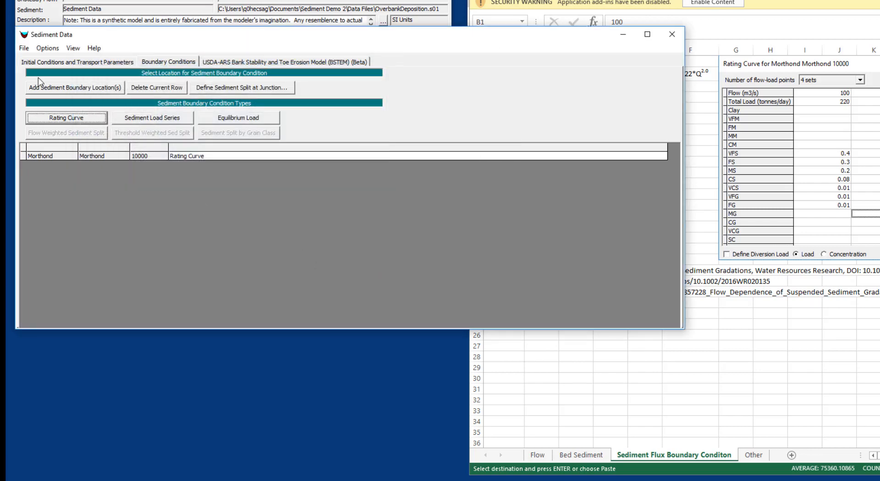
{"action": "left_click", "coordinate": [24, 47]}
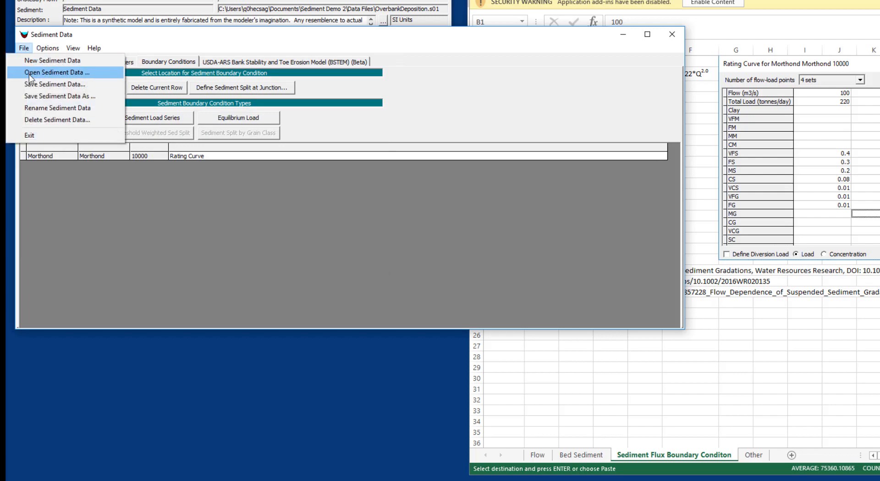
{"action": "left_click", "coordinate": [24, 48]}
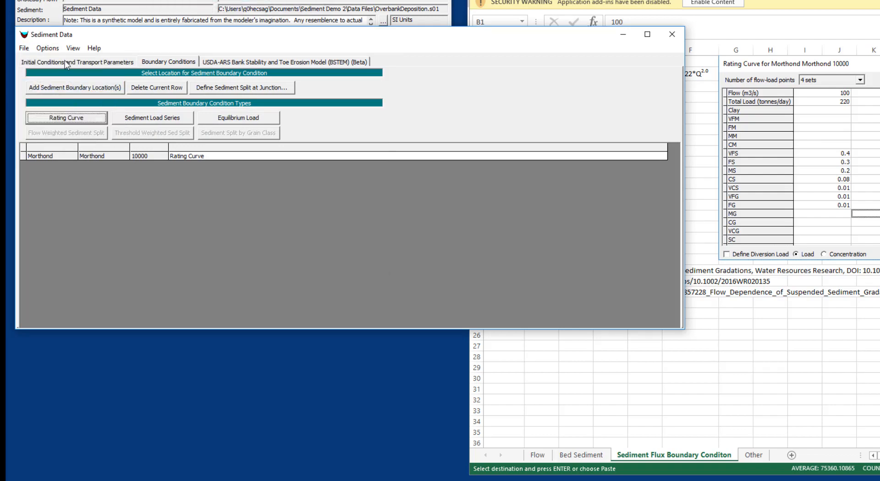
{"action": "left_click", "coordinate": [78, 62]}
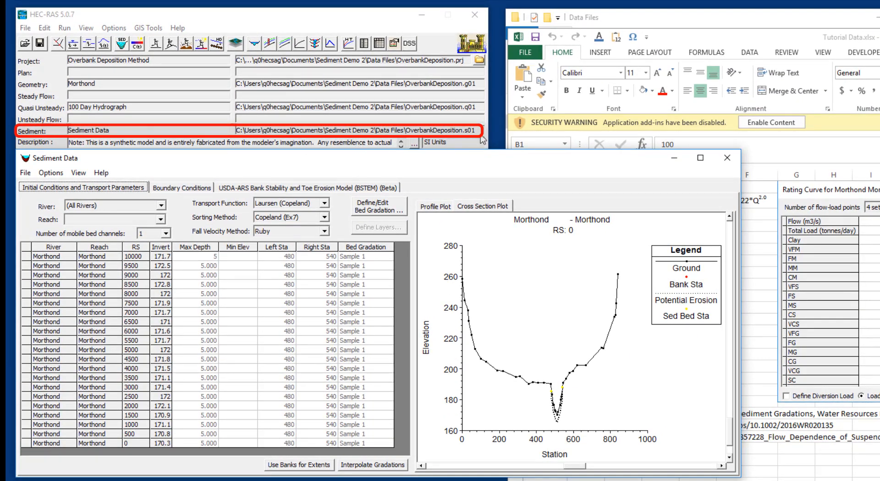
{"action": "mouse_move", "coordinate": [481, 206]}
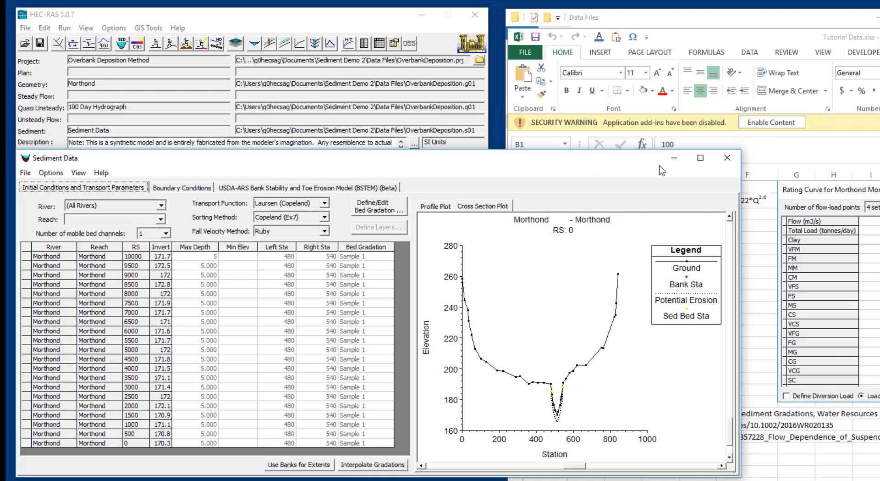
{"action": "mouse_move", "coordinate": [727, 159]}
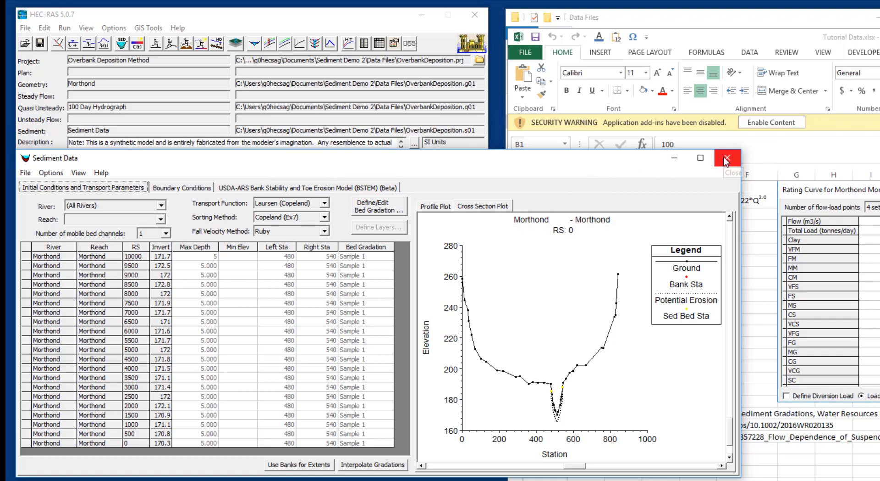